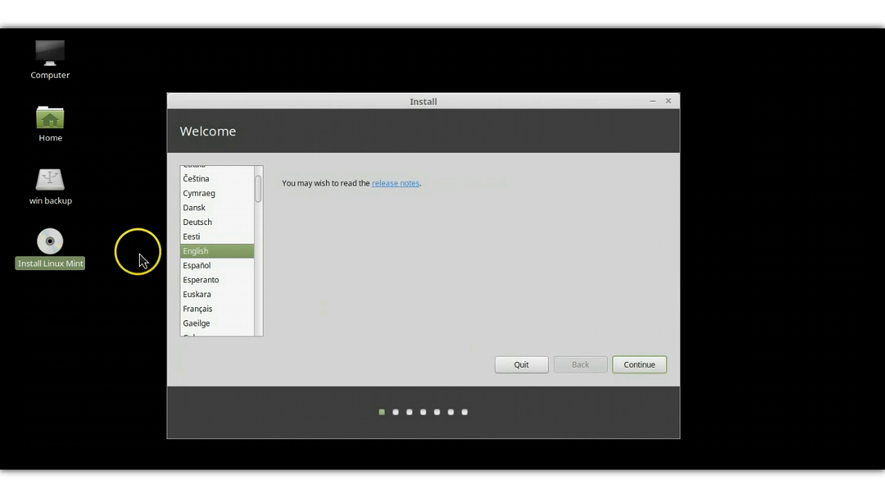
mouse_move(640, 365)
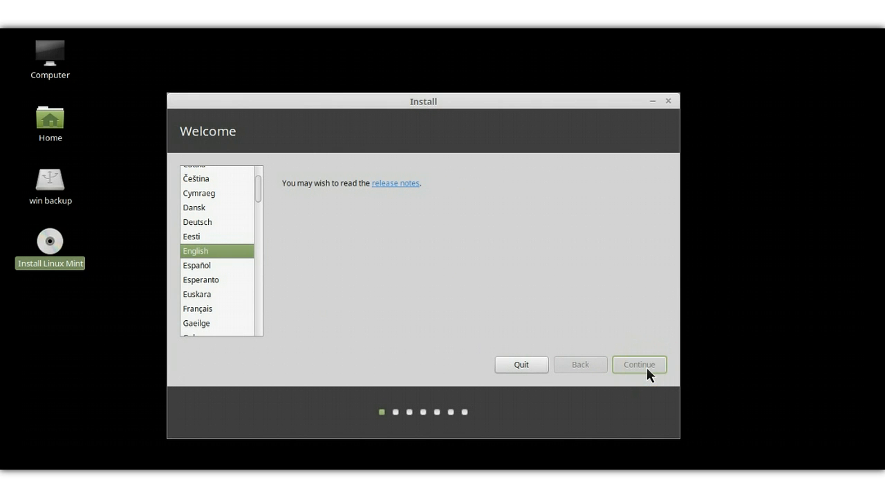
Keep English as the language and continue past the preparation checklist.
left_click(638, 365)
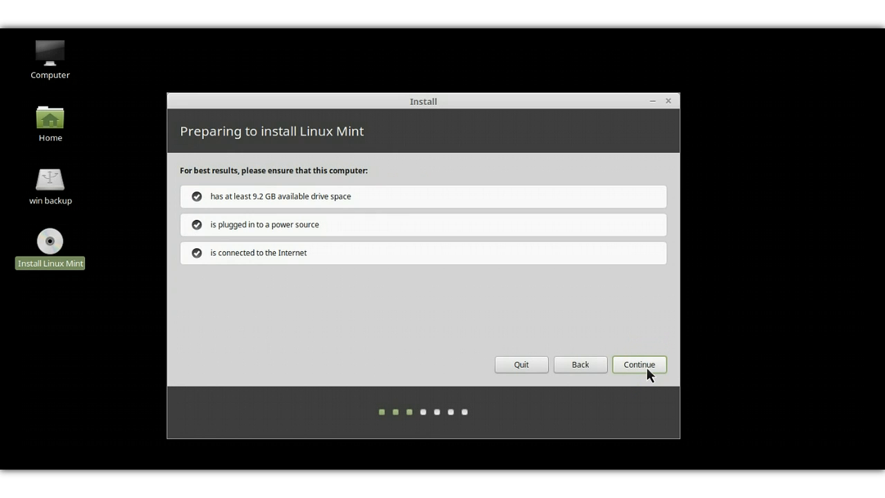
left_click(638, 365)
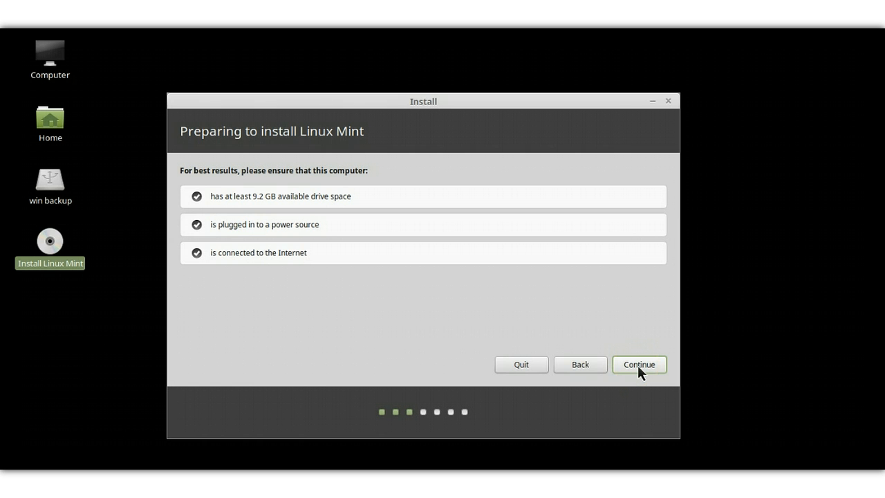
left_click(639, 363)
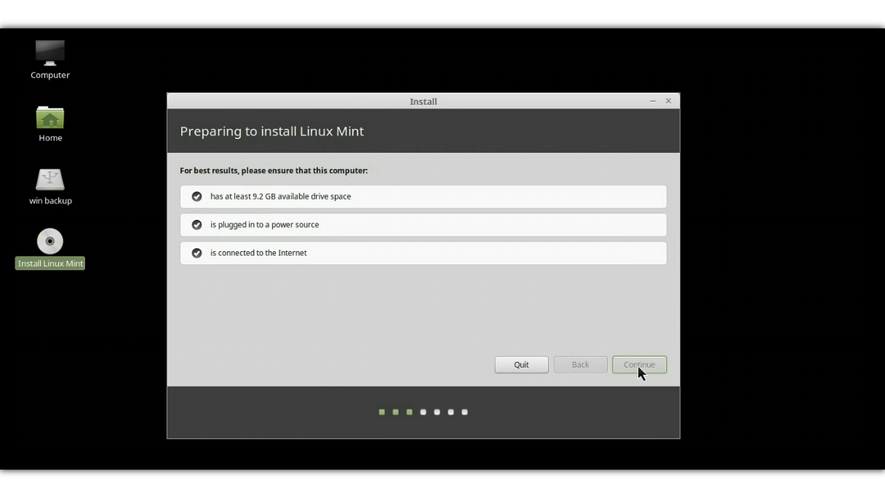
Answer No to unmounting the in-use partitions on /dev/sdb.
left_click(638, 365)
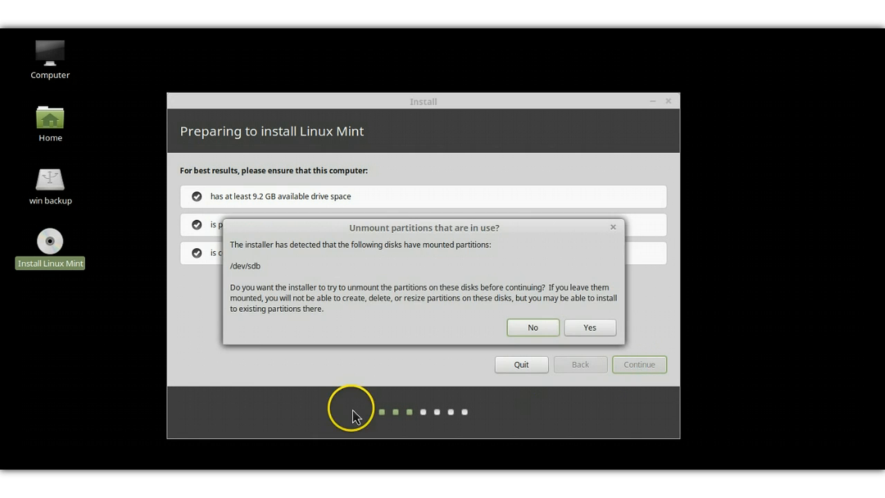
mouse_move(514, 195)
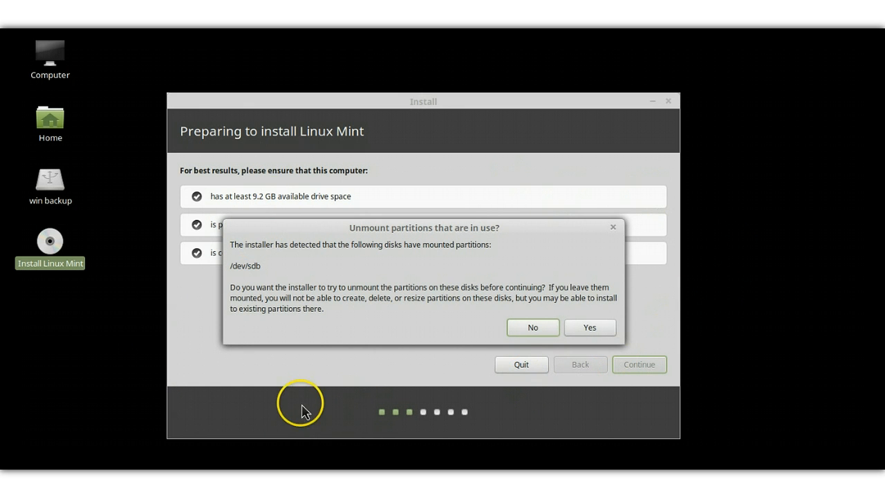
mouse_move(260, 398)
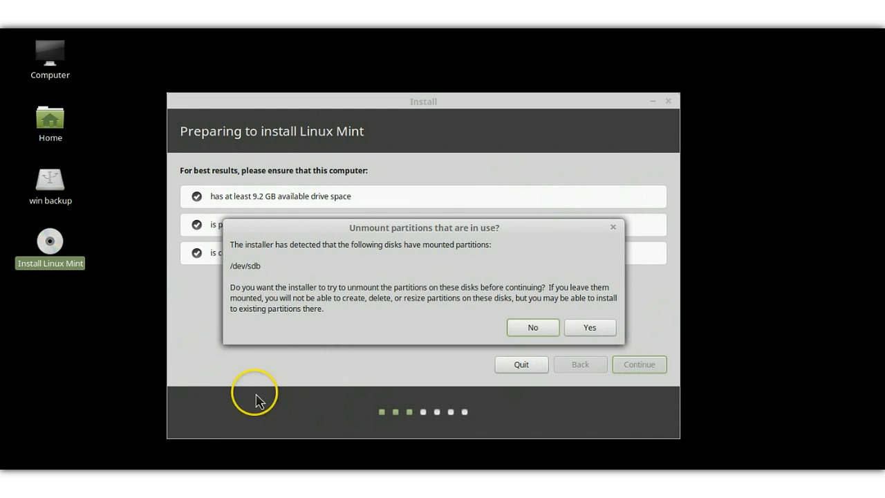
mouse_move(199, 371)
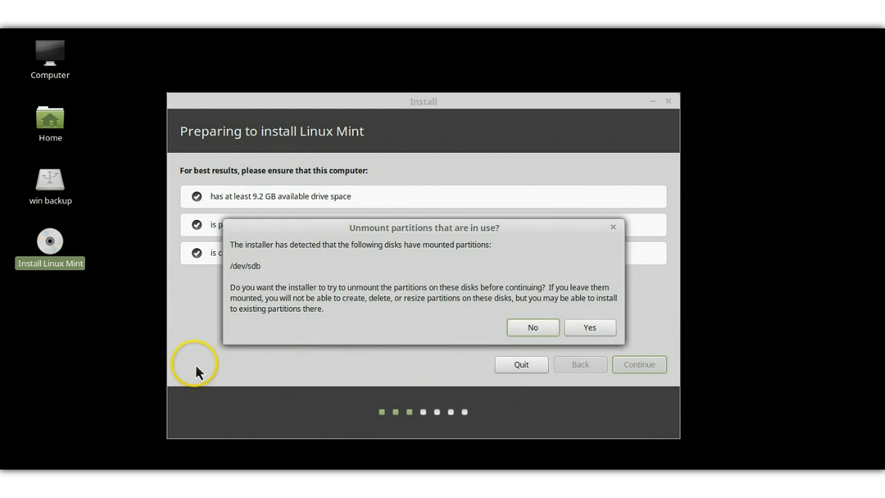
mouse_move(238, 381)
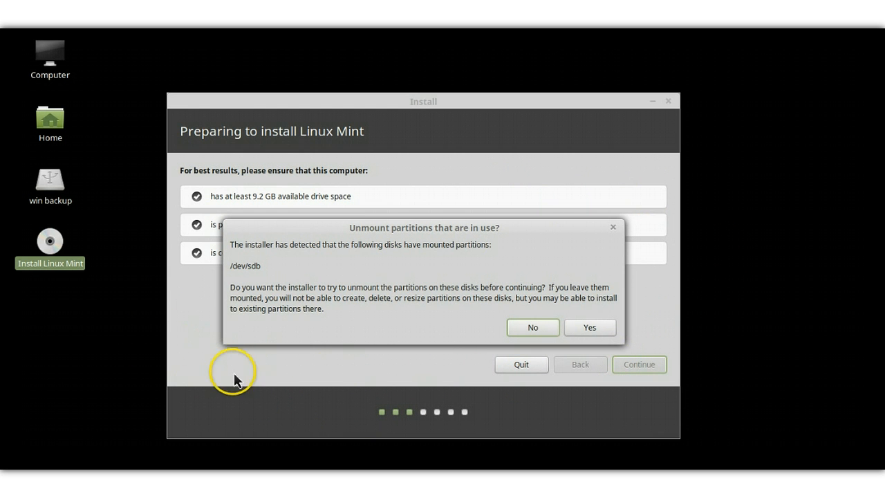
mouse_move(185, 373)
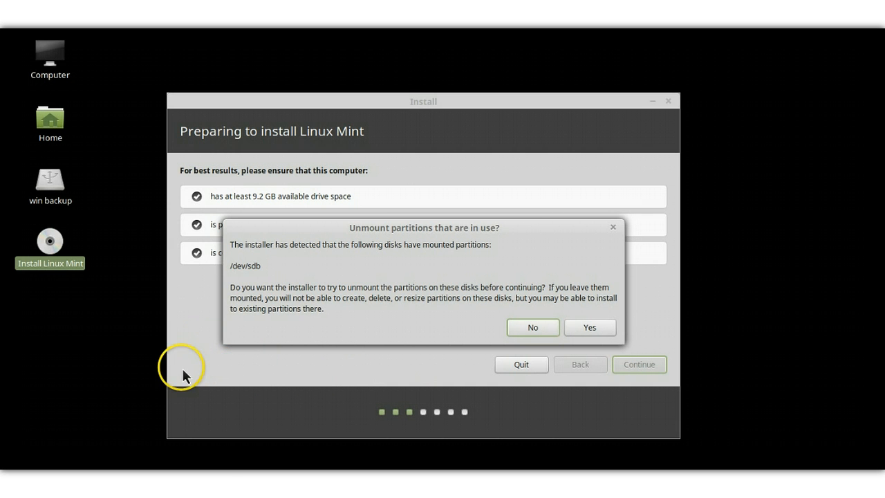
mouse_move(340, 372)
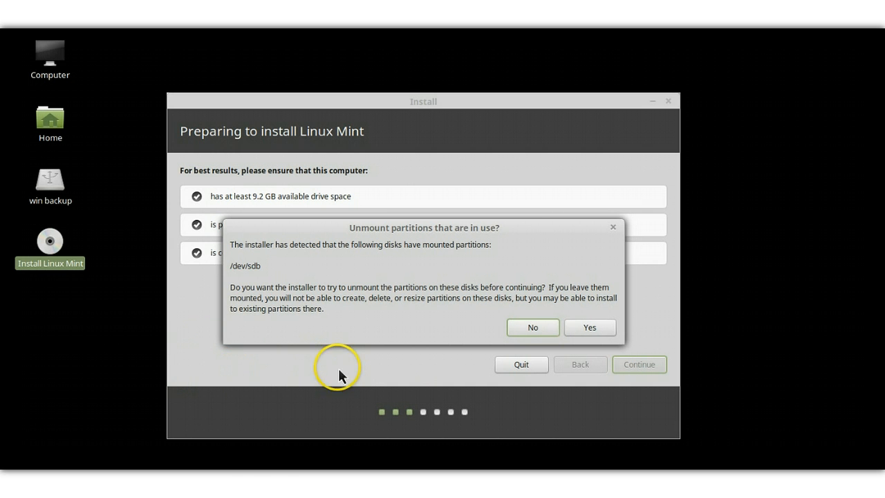
mouse_move(201, 373)
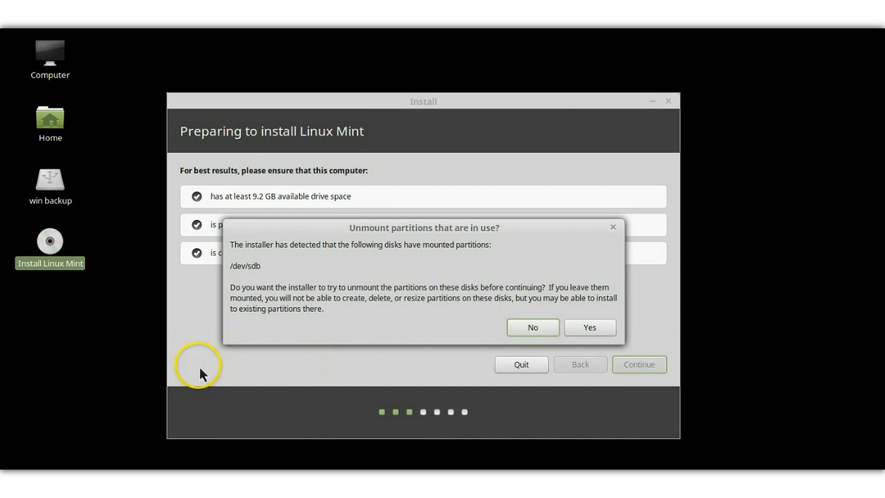
mouse_move(463, 315)
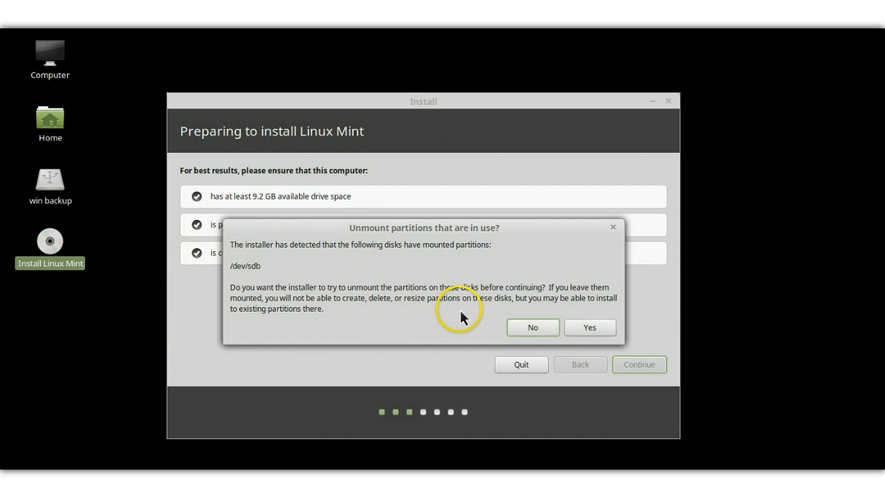
mouse_move(474, 349)
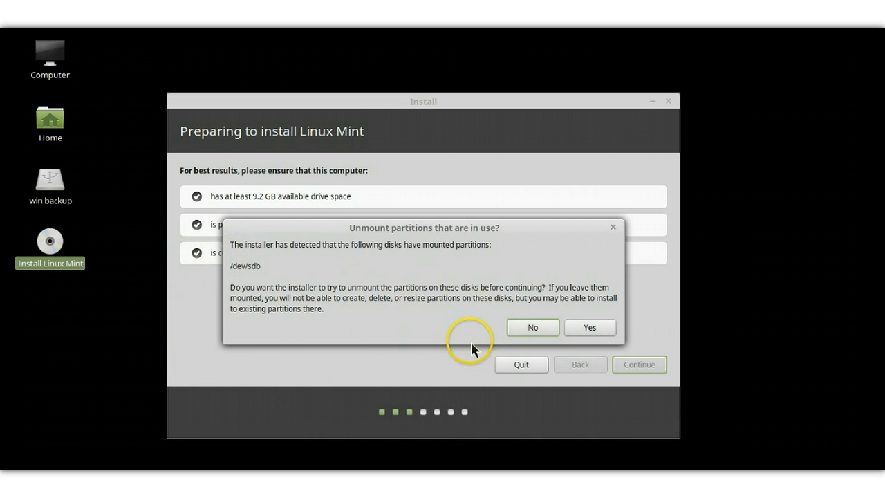
mouse_move(254, 362)
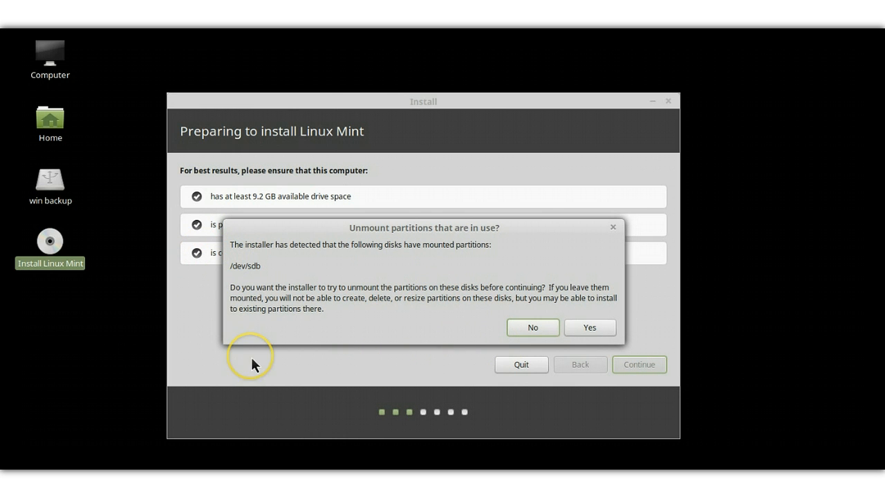
mouse_move(444, 354)
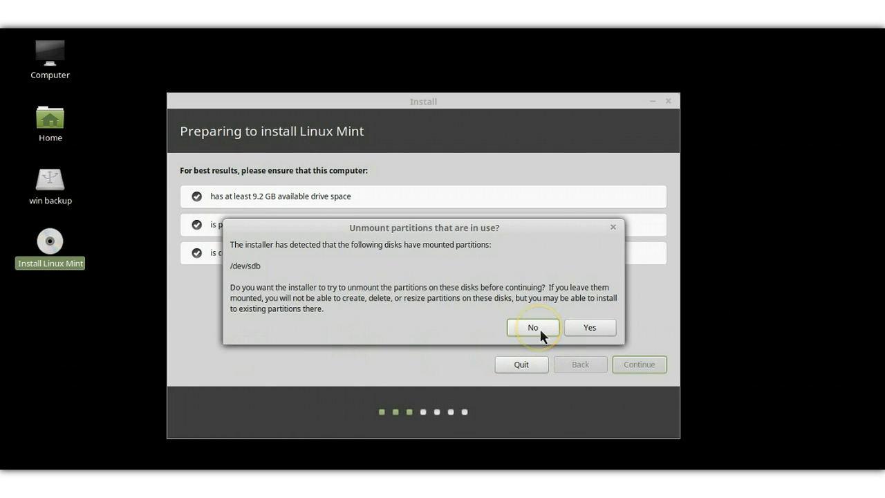
left_click(532, 326)
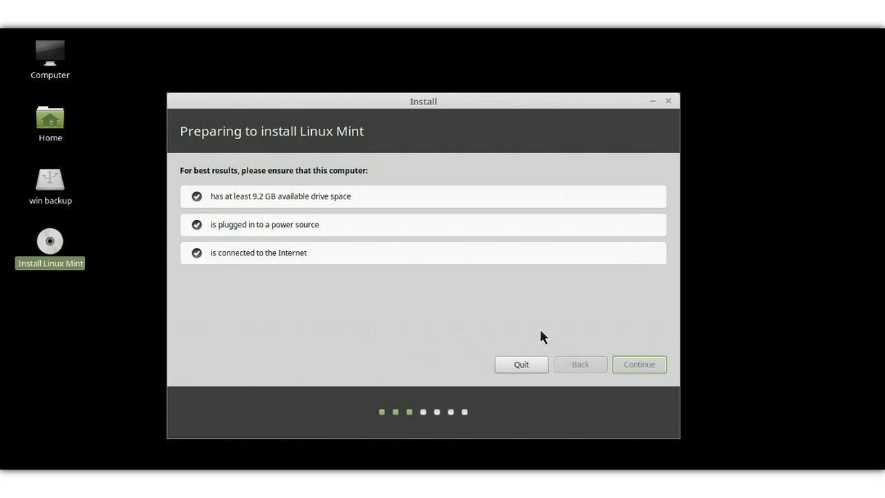
Choose 'Something else' as the installation type to partition manually.
left_click(639, 365)
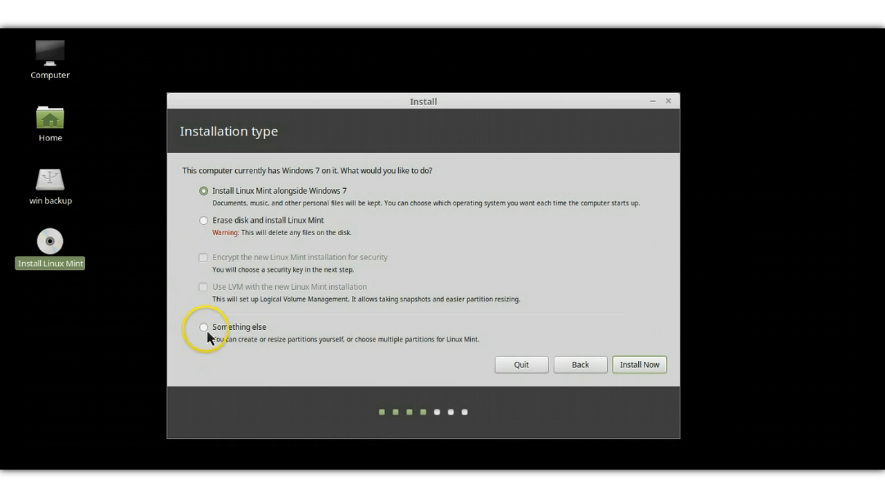
left_click(204, 326)
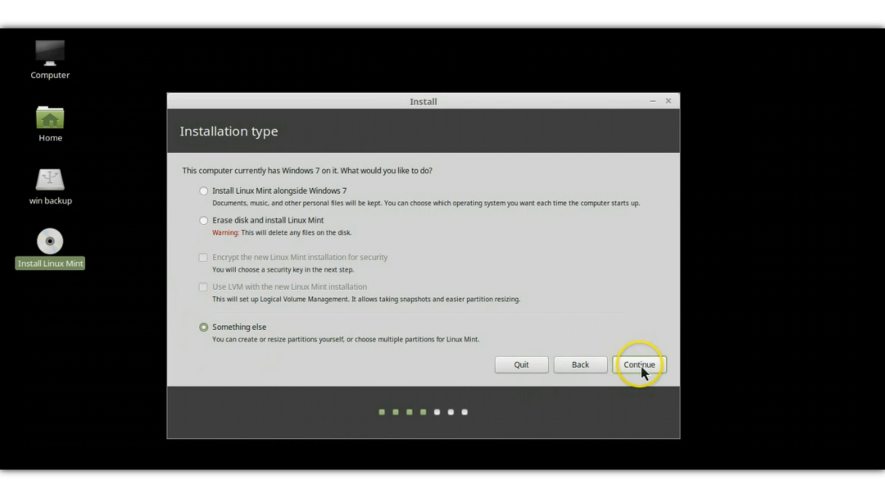
left_click(639, 363)
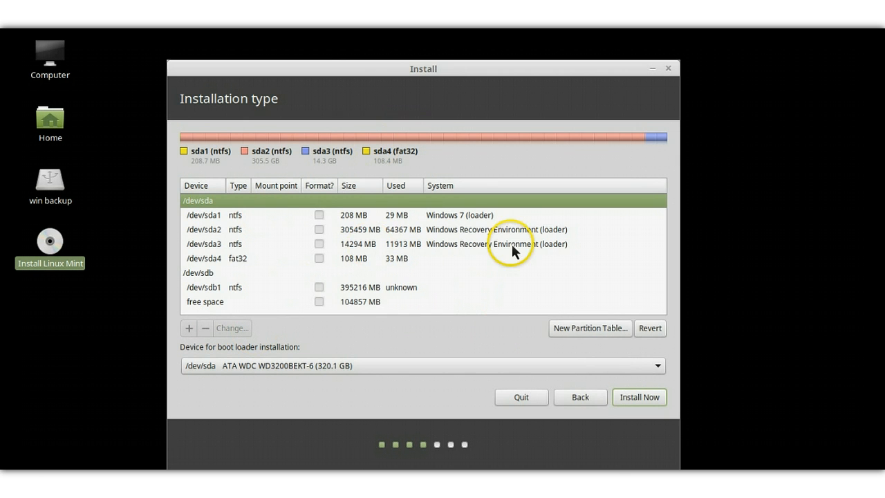
mouse_move(360, 229)
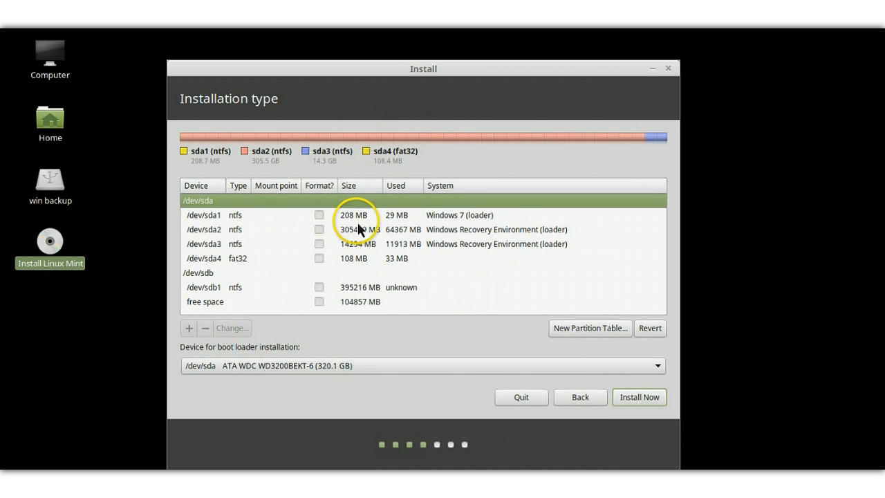
mouse_move(284, 290)
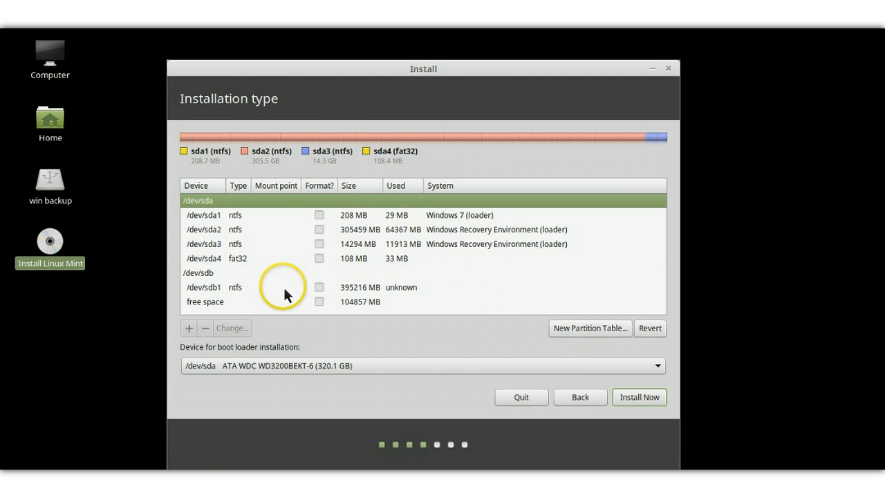
mouse_move(220, 289)
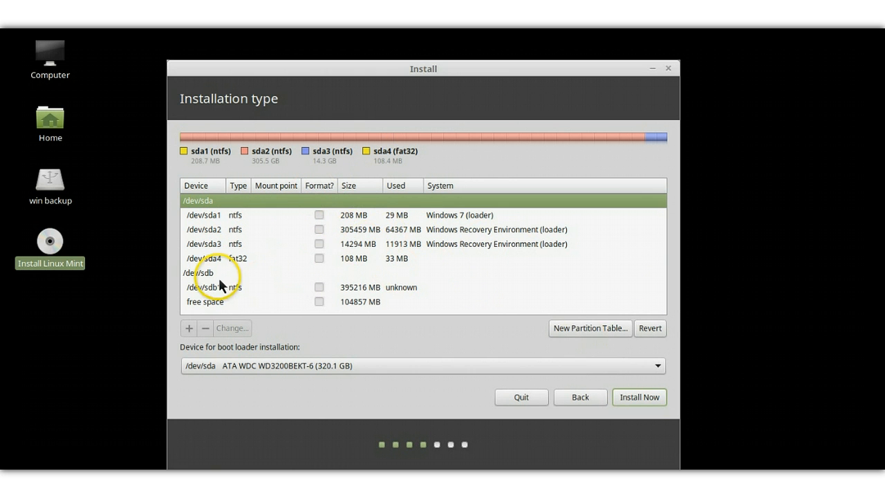
mouse_move(242, 291)
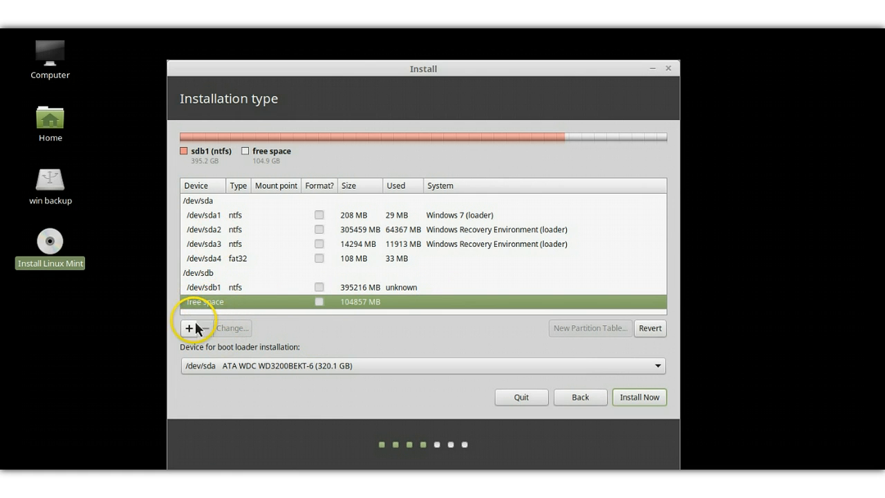
Create a 300 MB primary ext4 partition at the start of sdb's free space, mounted at /boot.
left_click(188, 327)
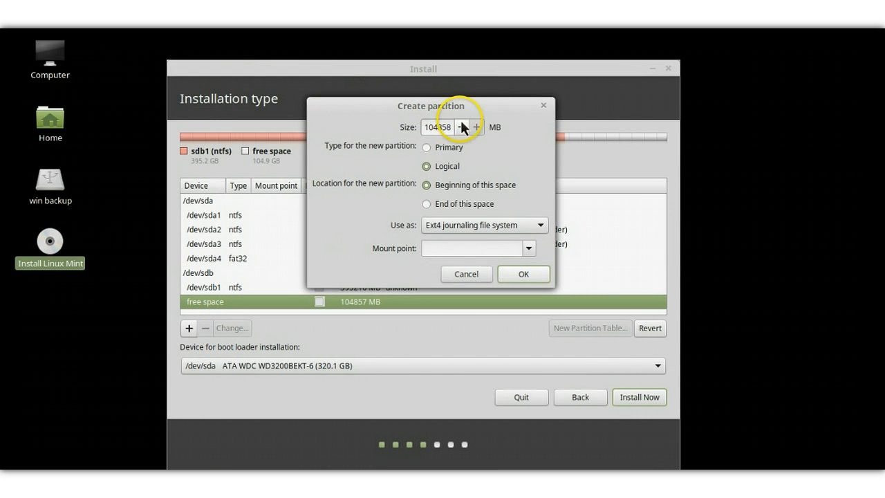
left_click(426, 147)
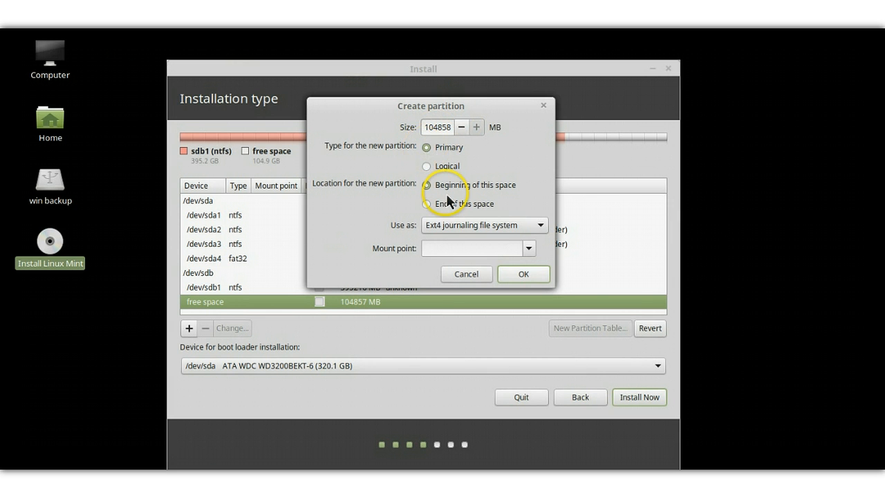
left_click(426, 185)
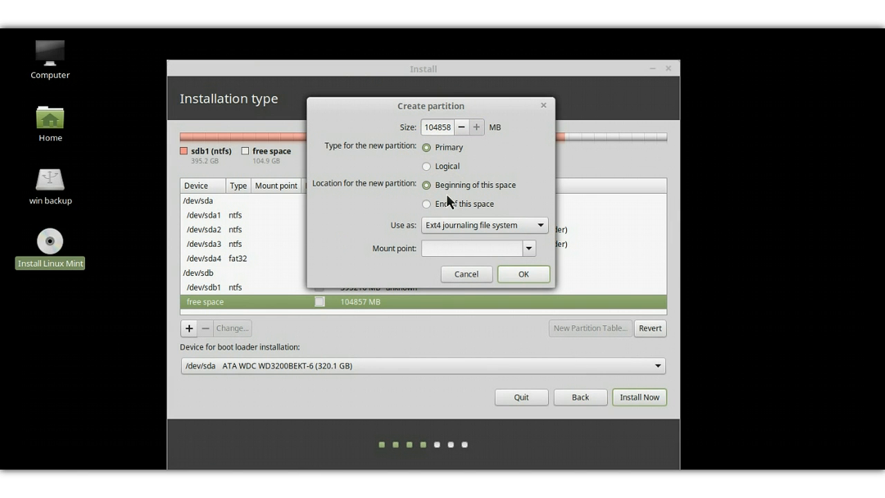
left_click(436, 127)
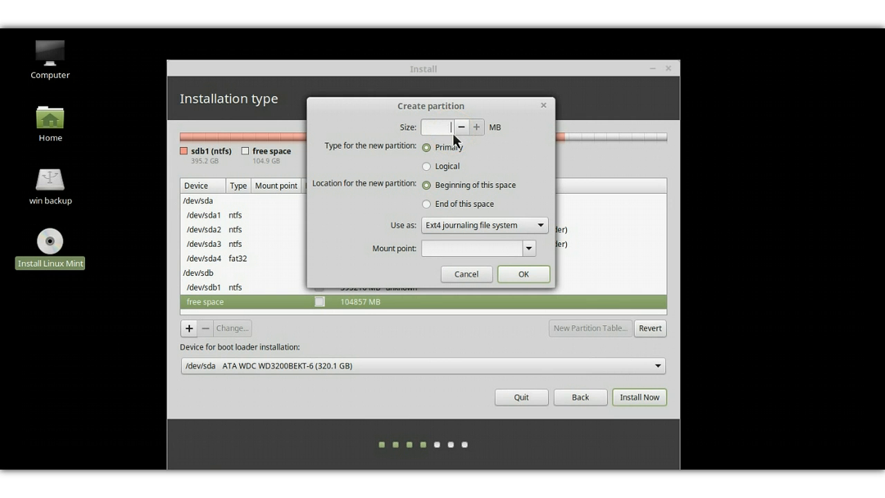
type("300")
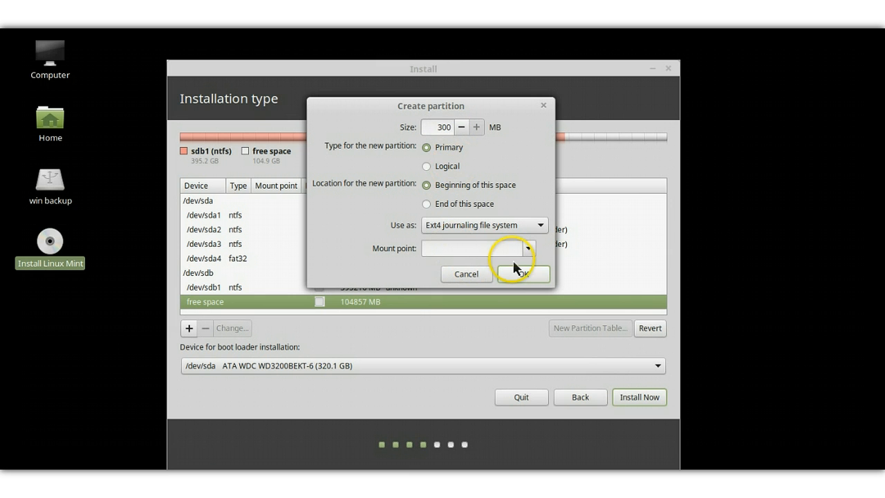
left_click(527, 248)
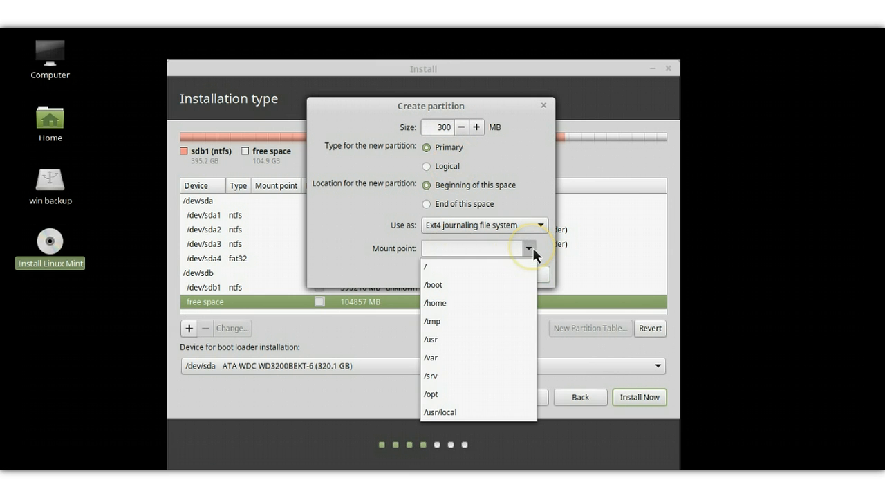
left_click(432, 285)
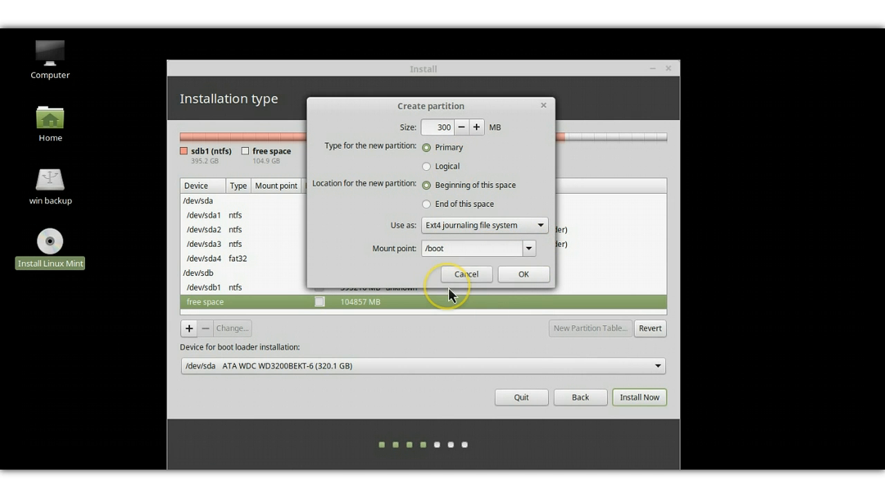
mouse_move(539, 283)
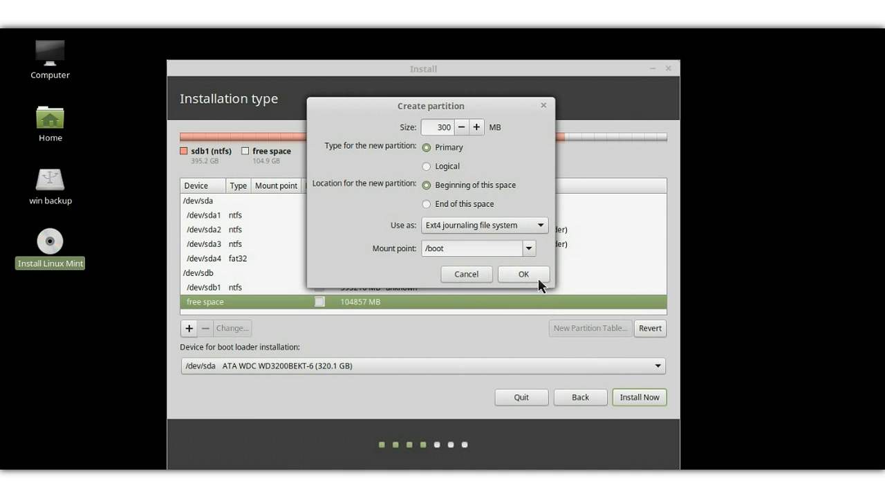
left_click(523, 274)
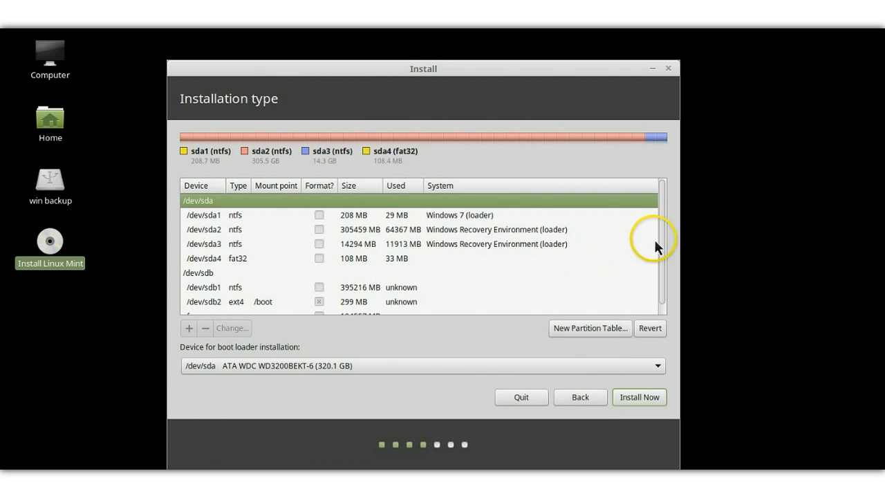
mouse_move(628, 206)
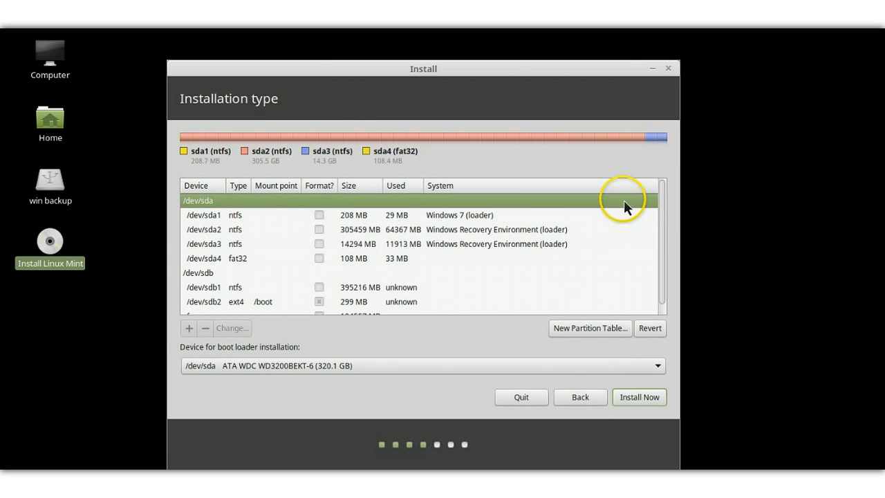
mouse_move(655, 241)
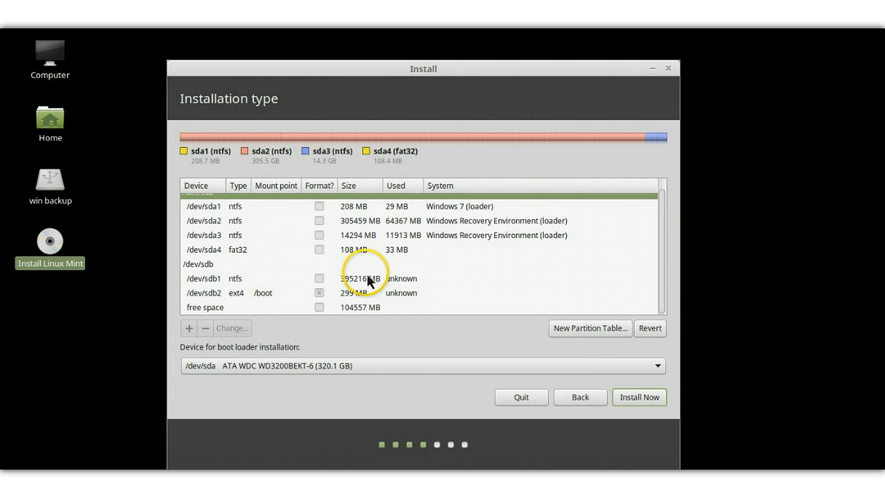
Create a 10000 MB logical ext4 partition mounted at / in the remaining free space.
left_click(205, 307)
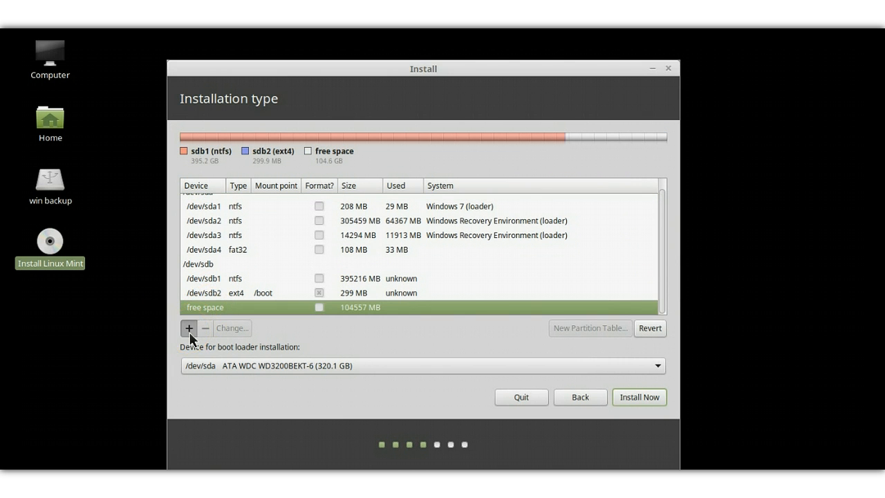
left_click(188, 329)
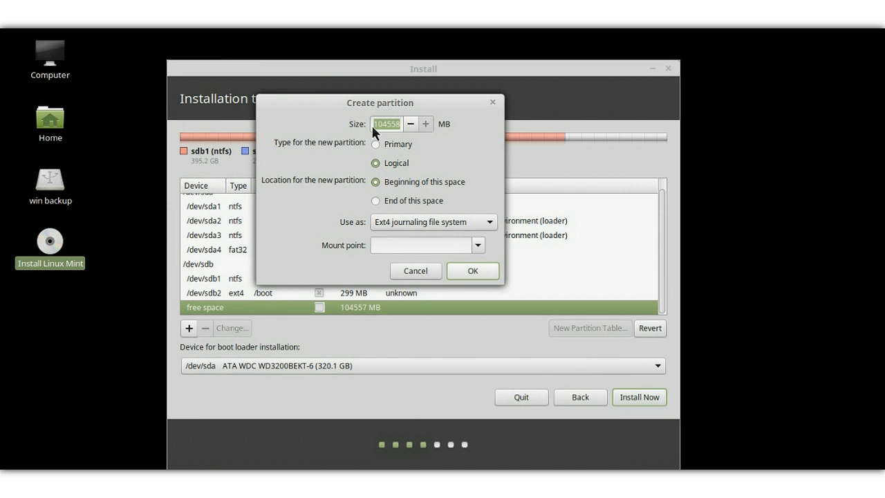
type("10000")
left_click(427, 245)
type("/")
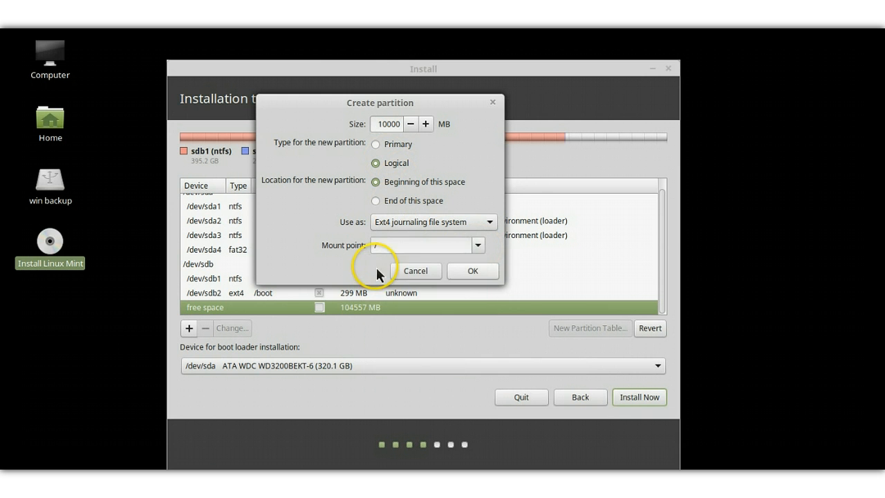
left_click(417, 270)
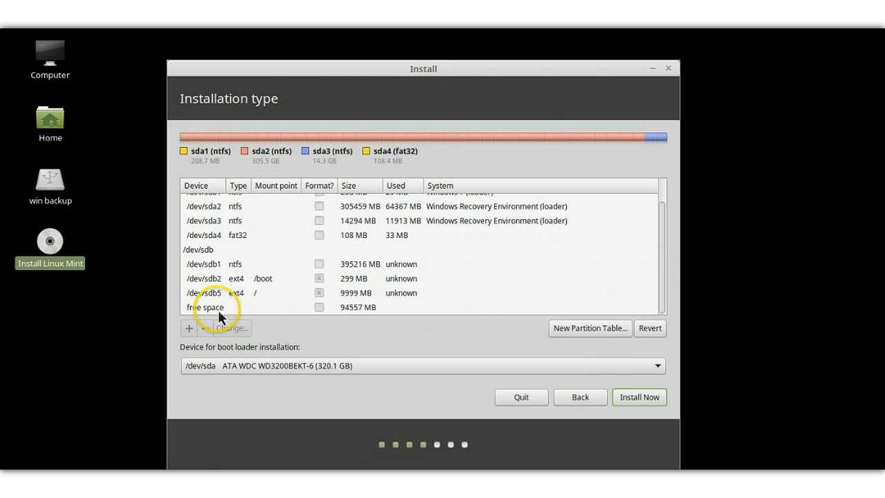
Create a 4000 MB logical partition used as swap area in the remaining free space.
left_click(220, 306)
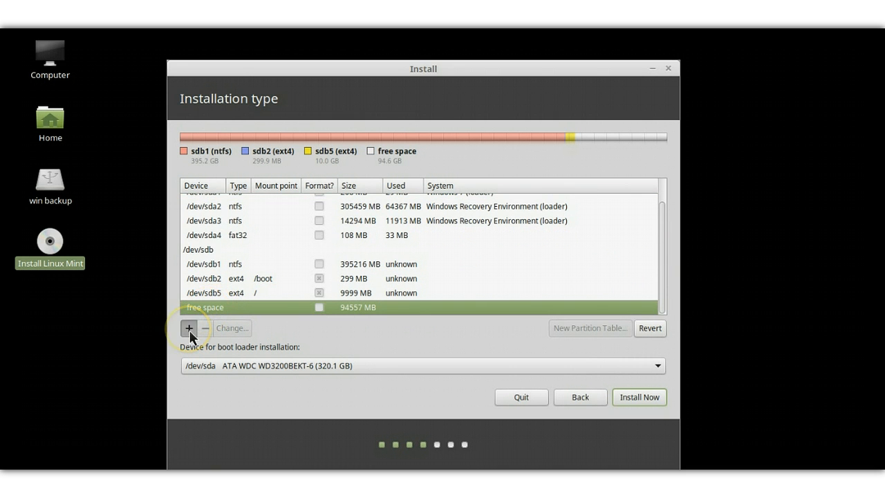
left_click(188, 328)
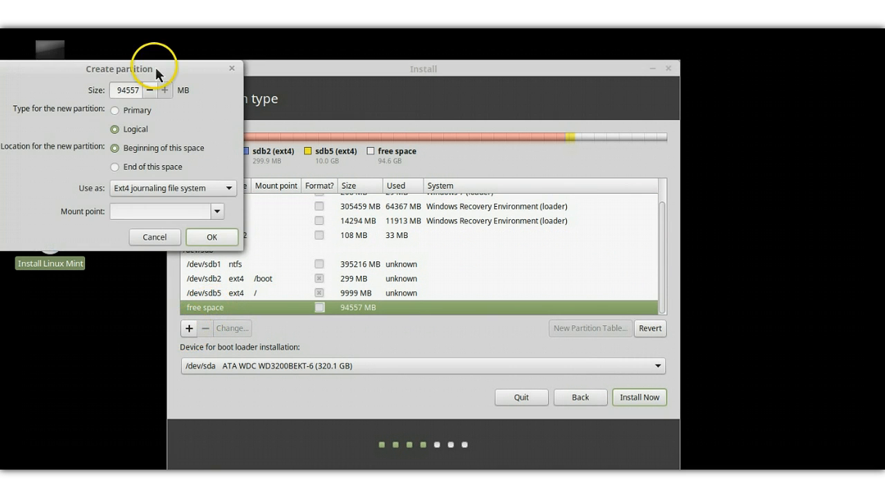
left_click_drag(119, 69, 240, 99)
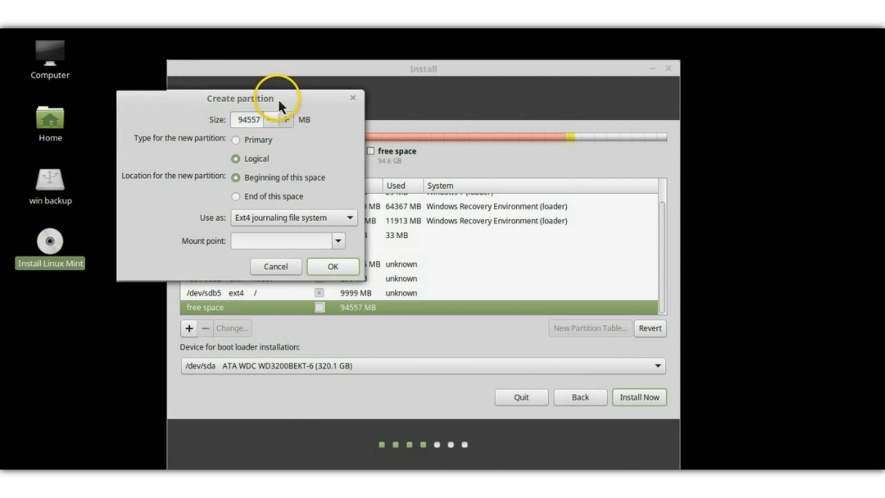
mouse_move(354, 250)
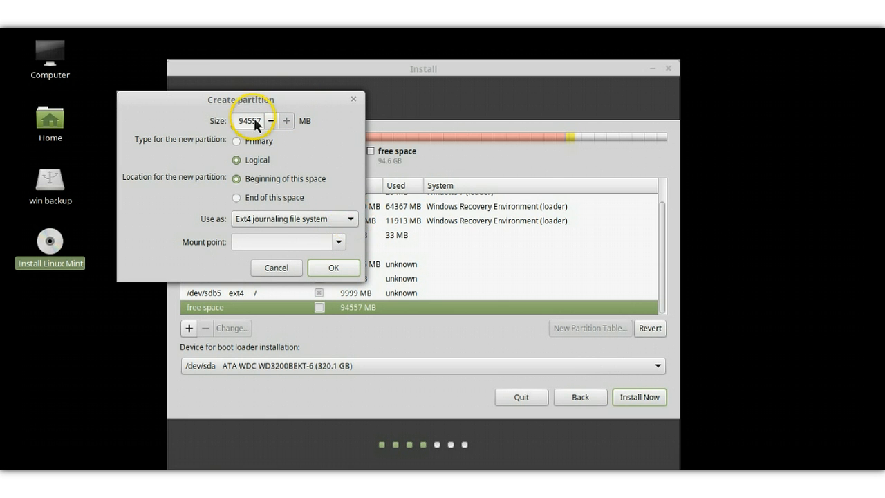
triple_click(249, 120)
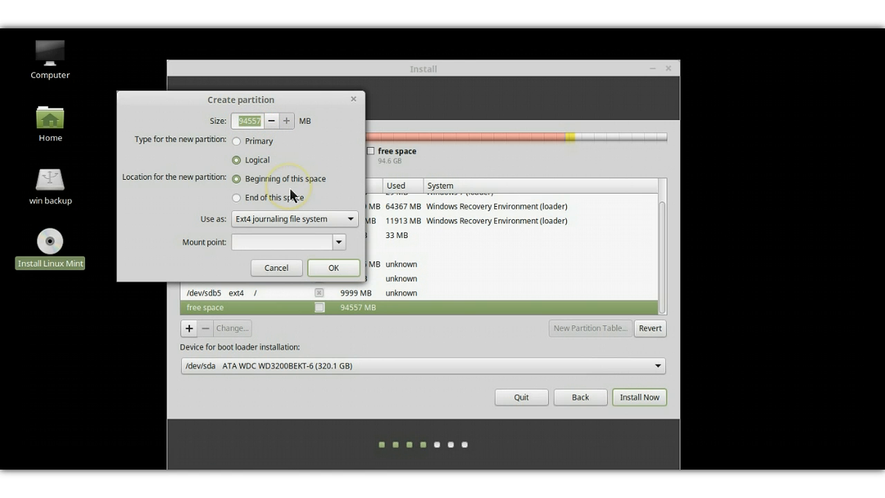
type("4000")
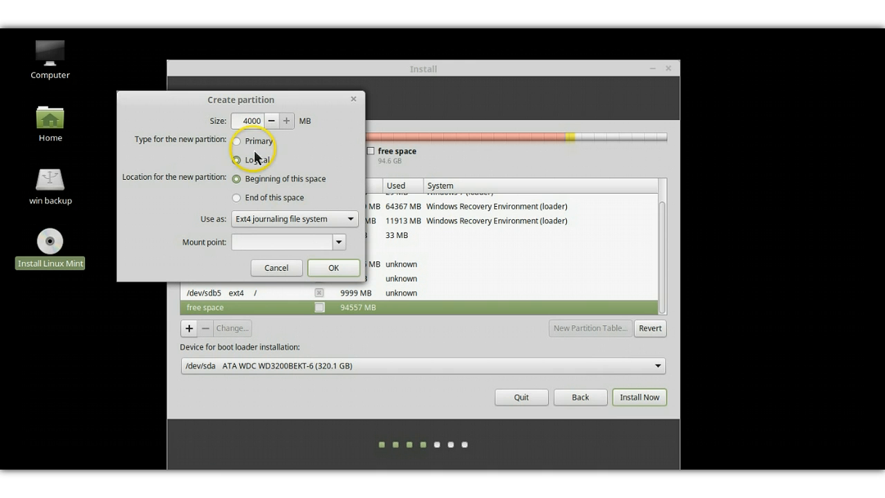
left_click(237, 160)
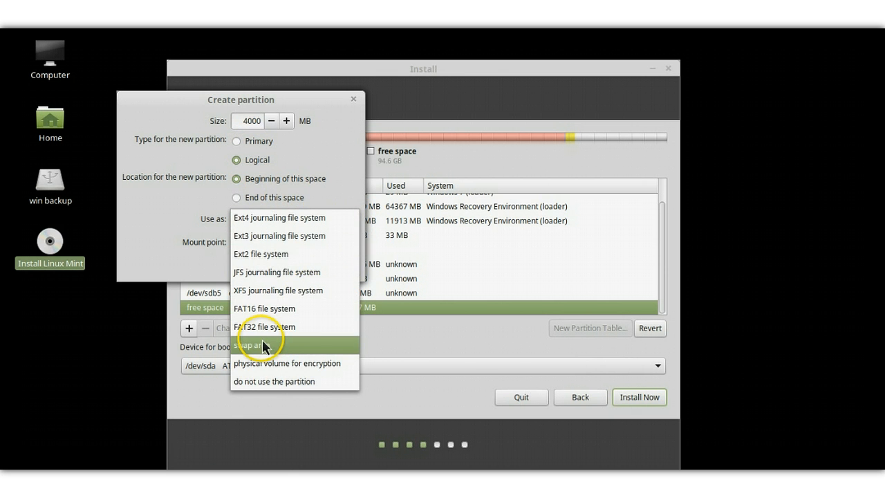
left_click(257, 343)
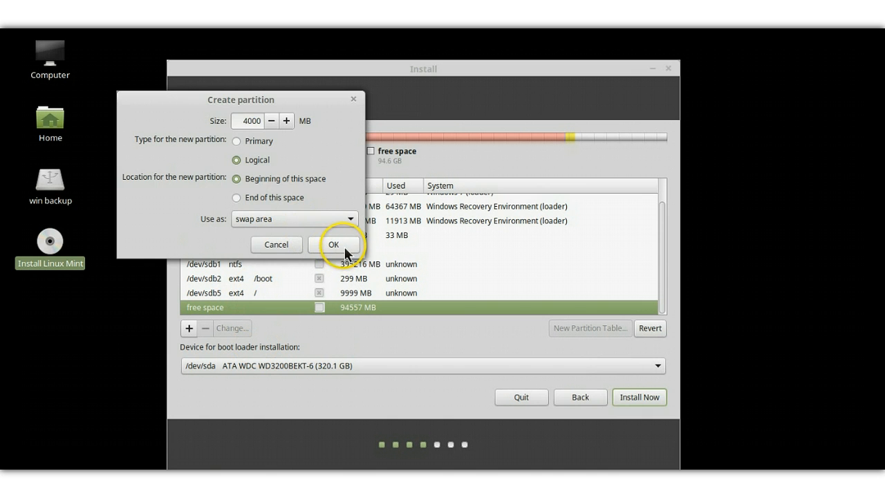
left_click(333, 244)
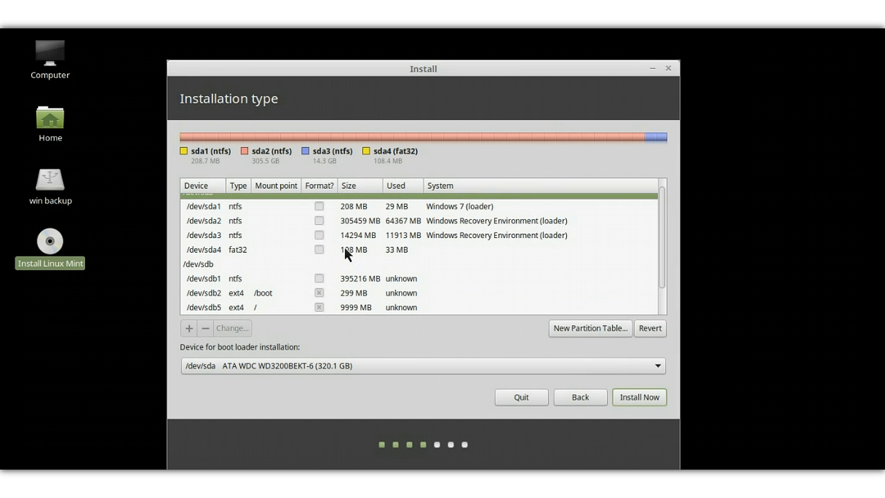
Create a primary ext4 /home partition at the end of the remaining 90557 MB free space.
scroll("down", 3)
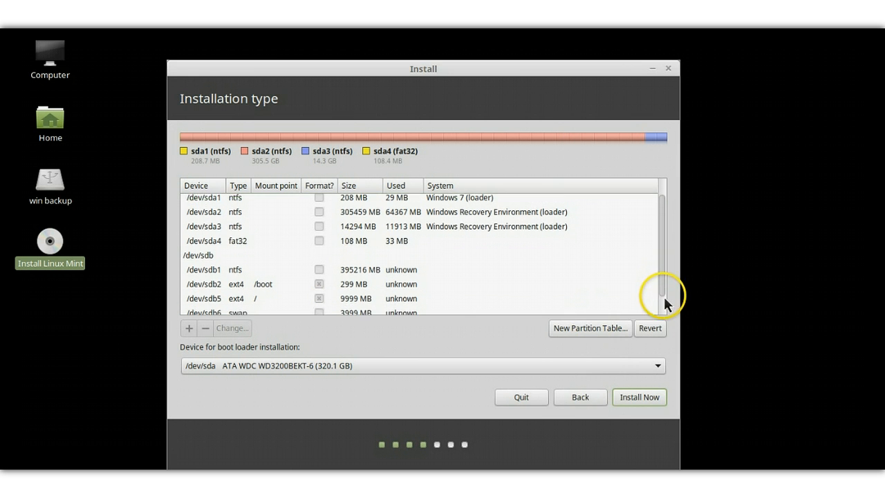
scroll("down", 3)
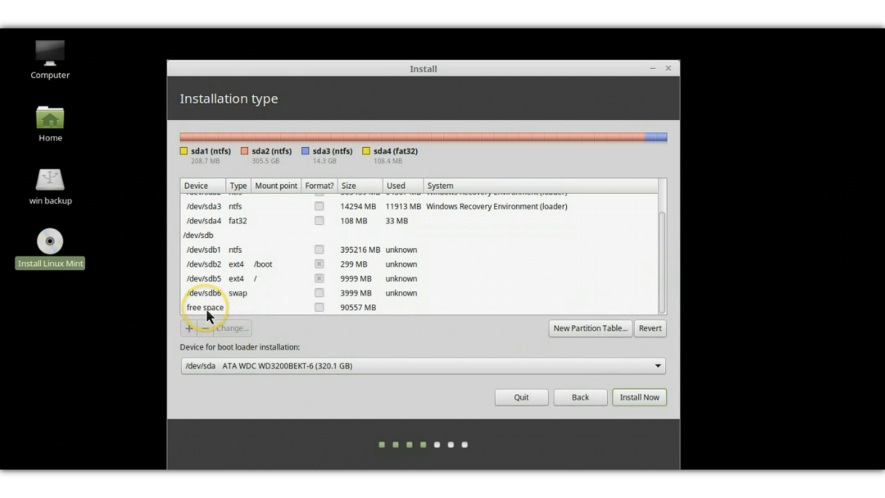
left_click(205, 306)
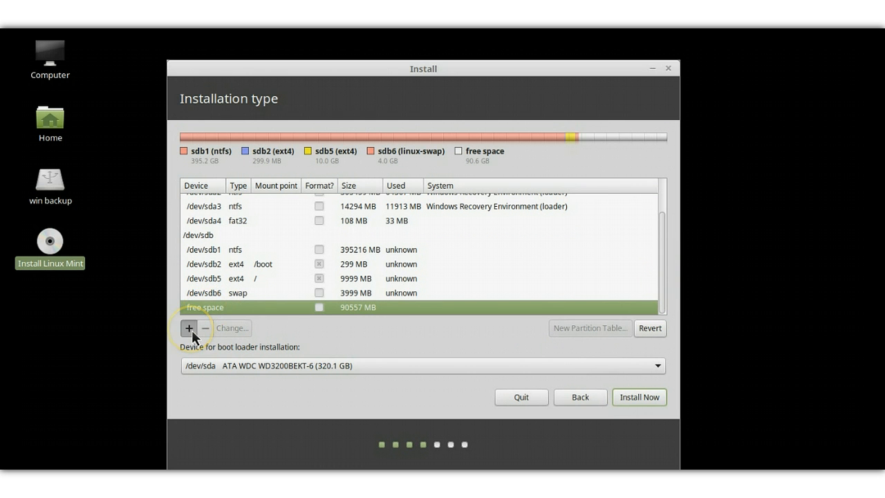
left_click(188, 328)
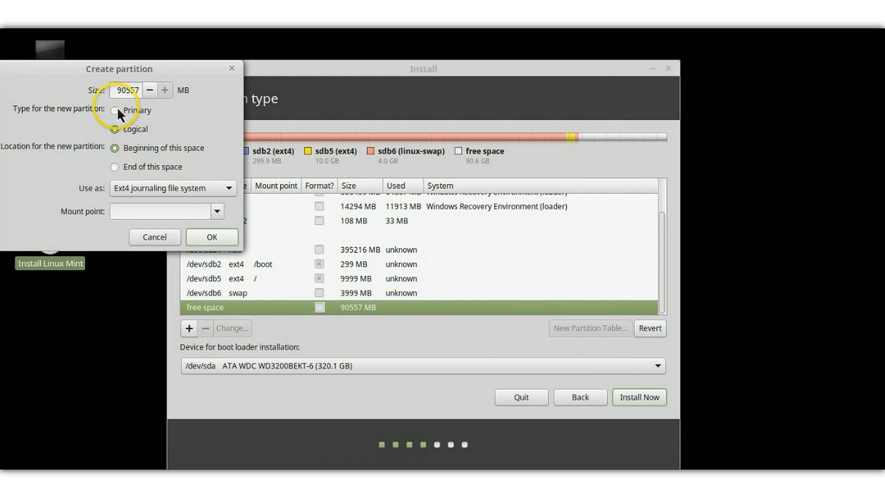
left_click(115, 111)
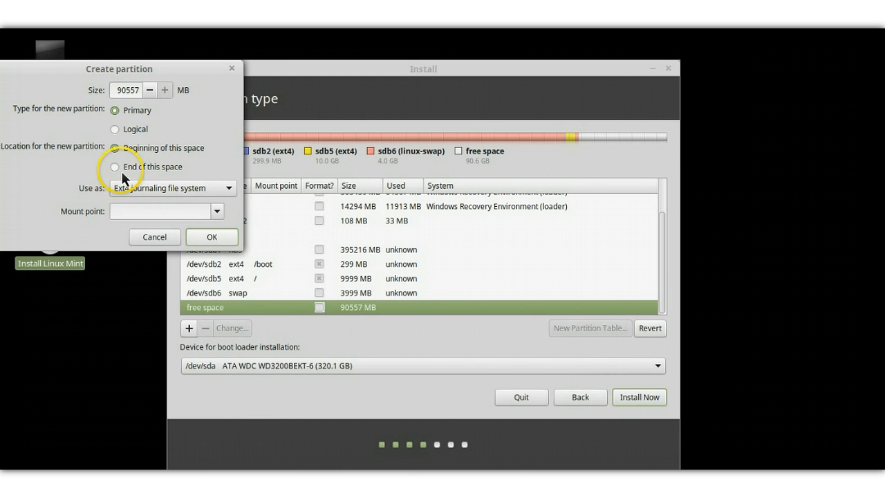
left_click(115, 166)
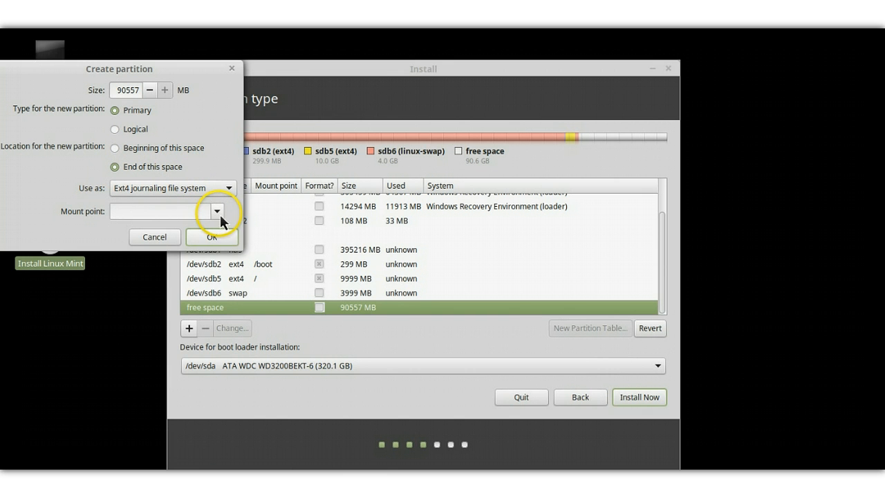
left_click(216, 210)
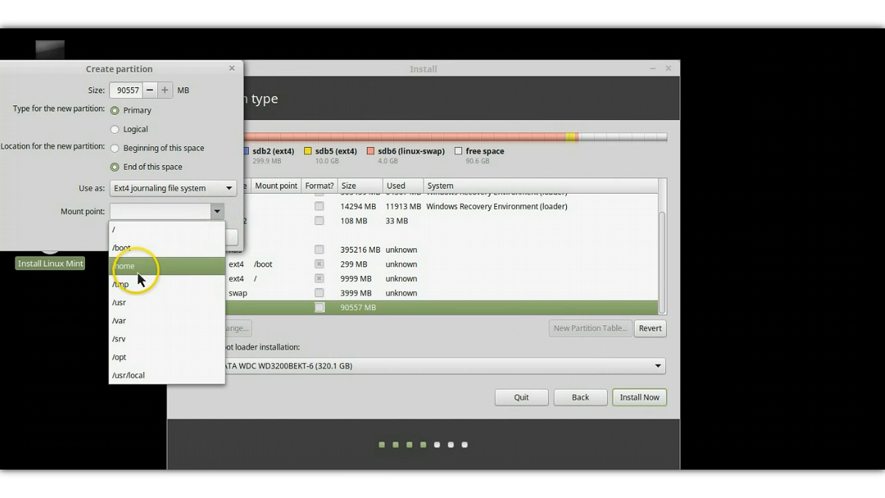
left_click(125, 265)
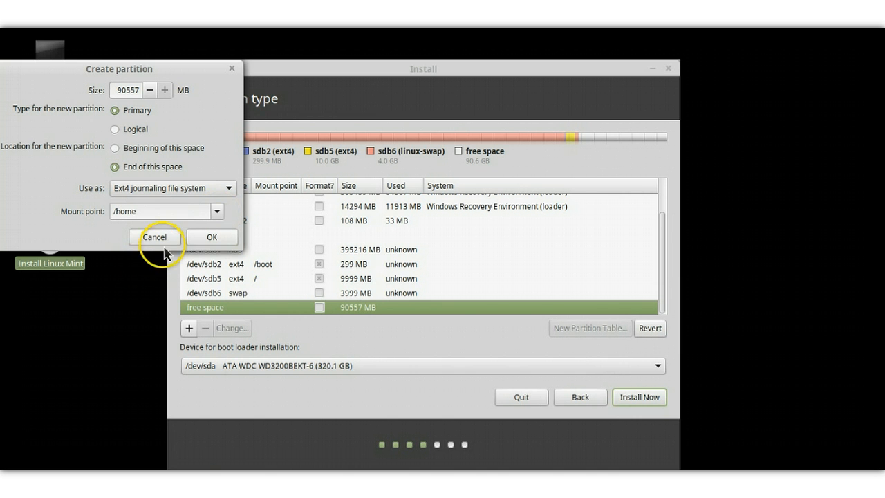
mouse_move(213, 237)
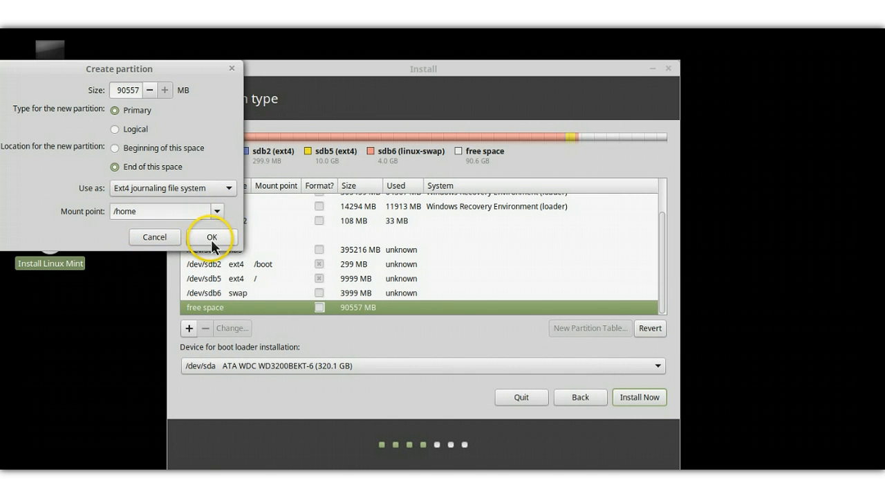
left_click(211, 238)
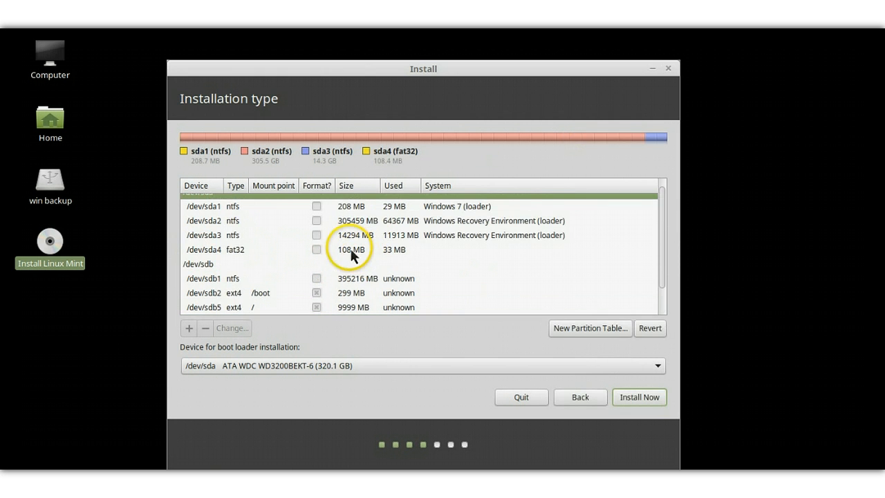
scroll("down", 3)
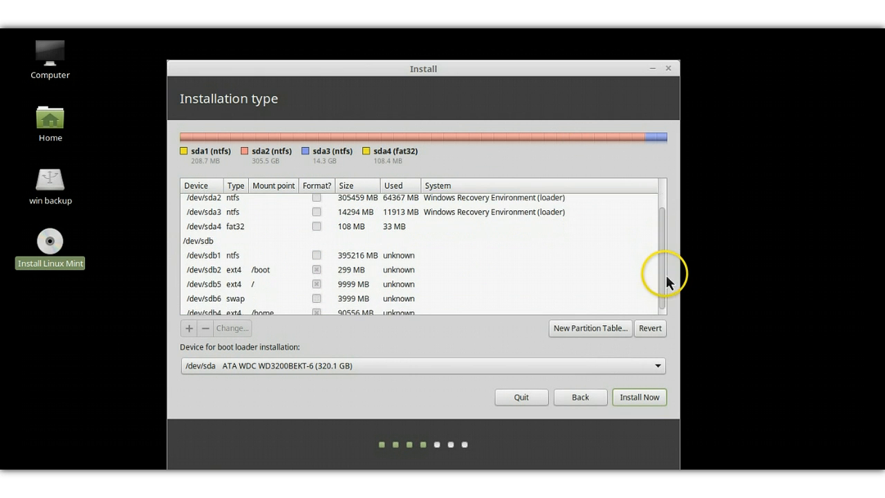
scroll("down", 3)
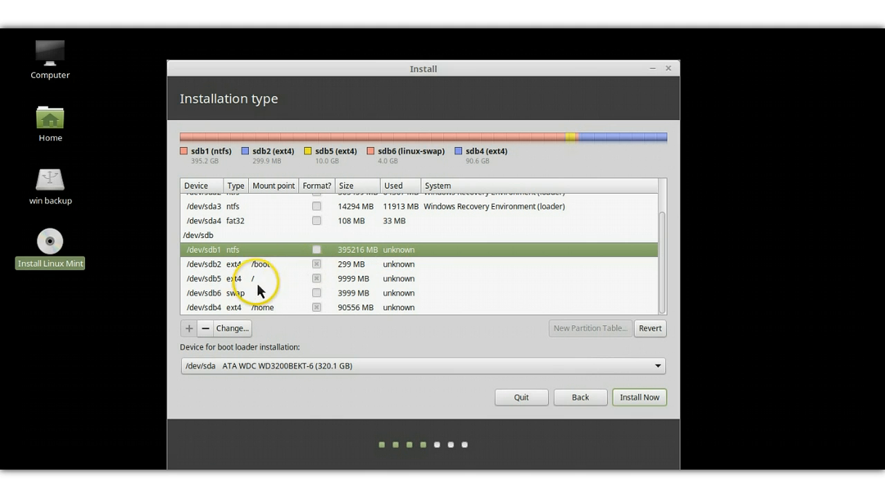
mouse_move(270, 299)
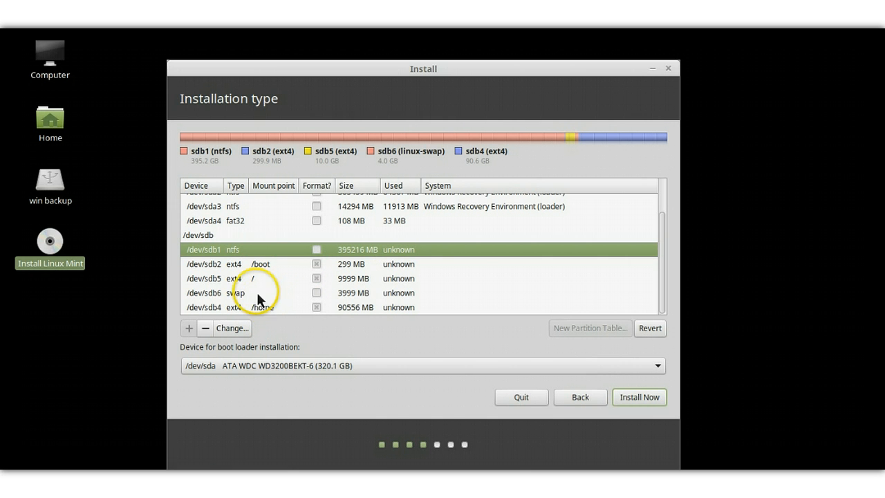
mouse_move(235, 272)
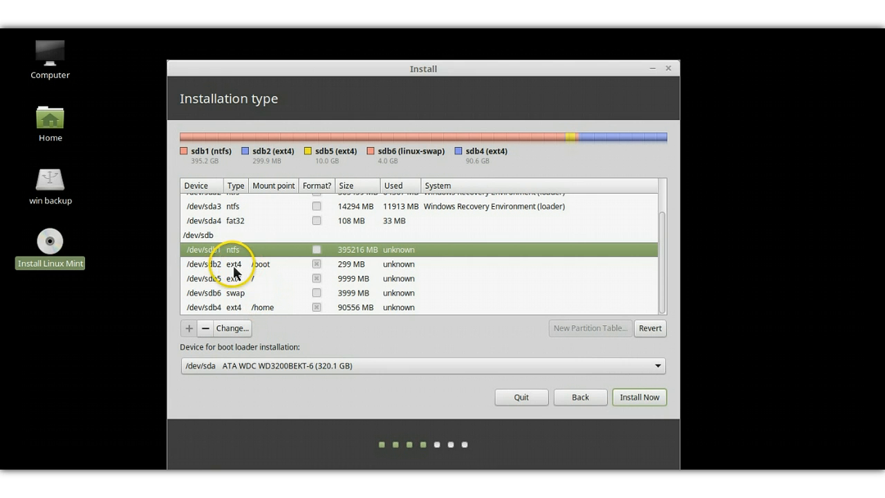
mouse_move(280, 261)
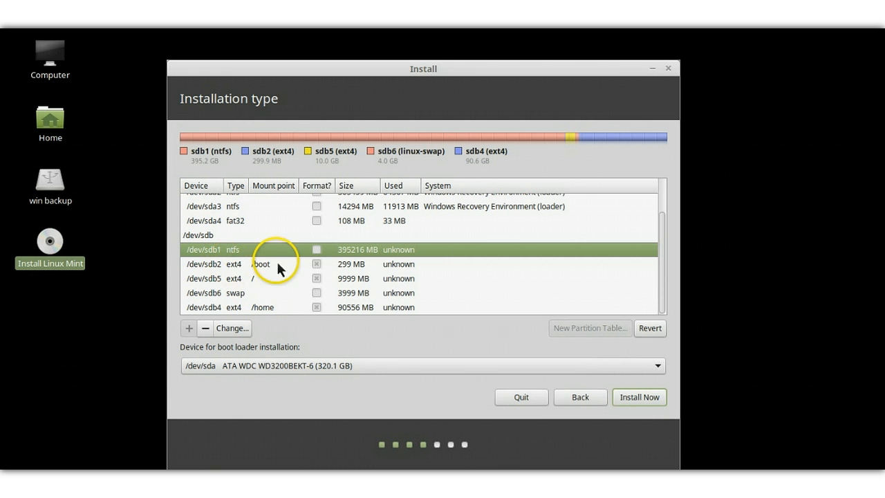
mouse_move(237, 274)
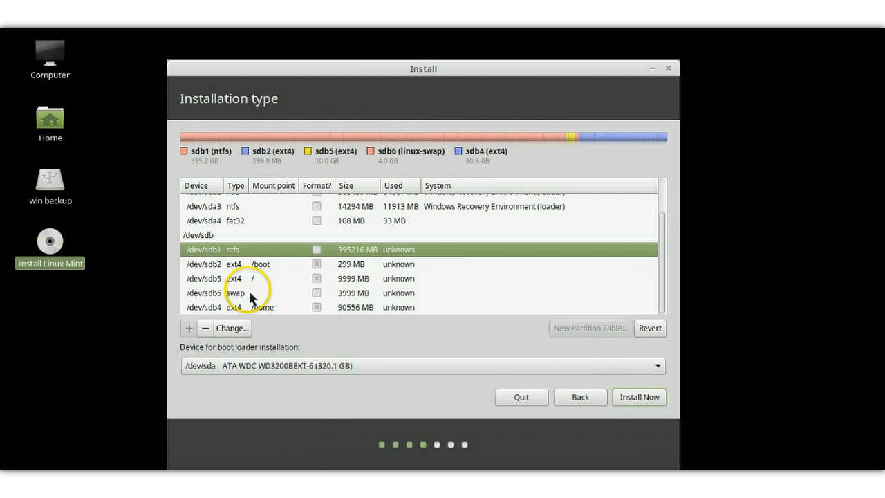
mouse_move(242, 290)
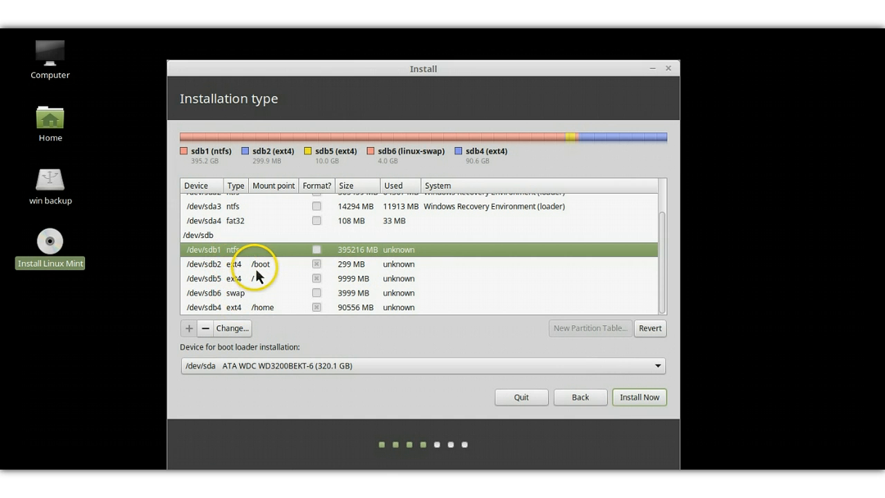
mouse_move(261, 270)
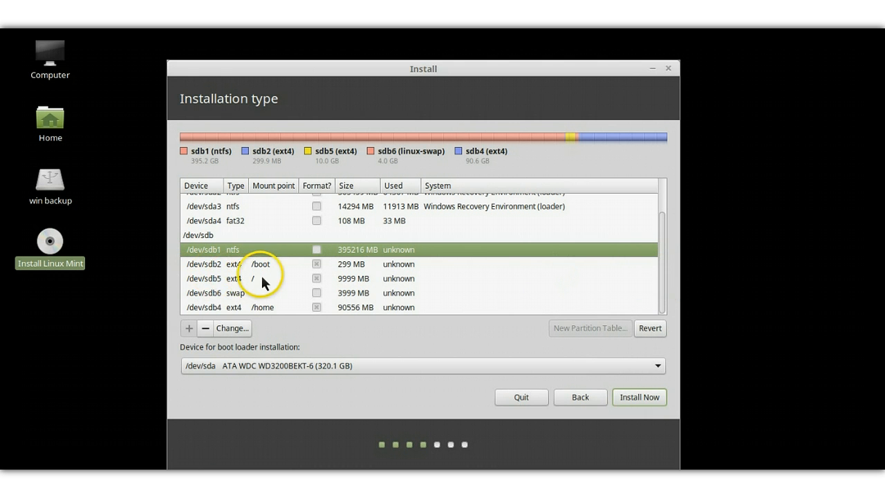
mouse_move(221, 282)
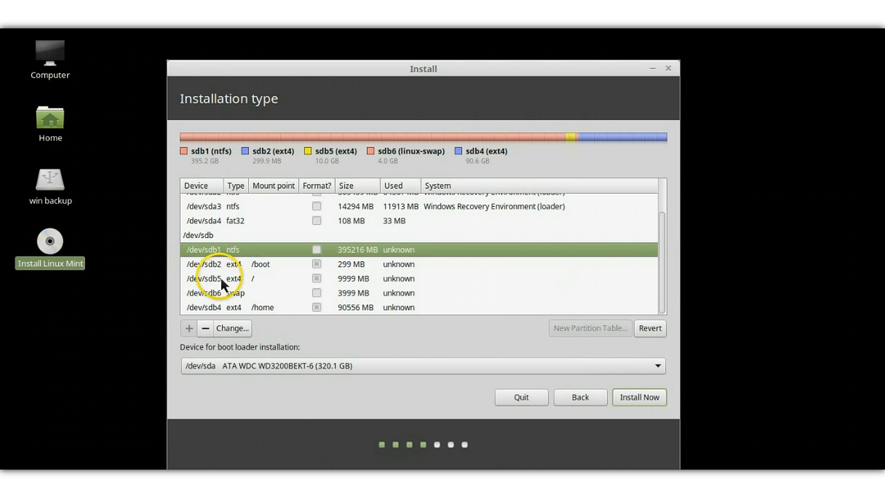
left_click(215, 264)
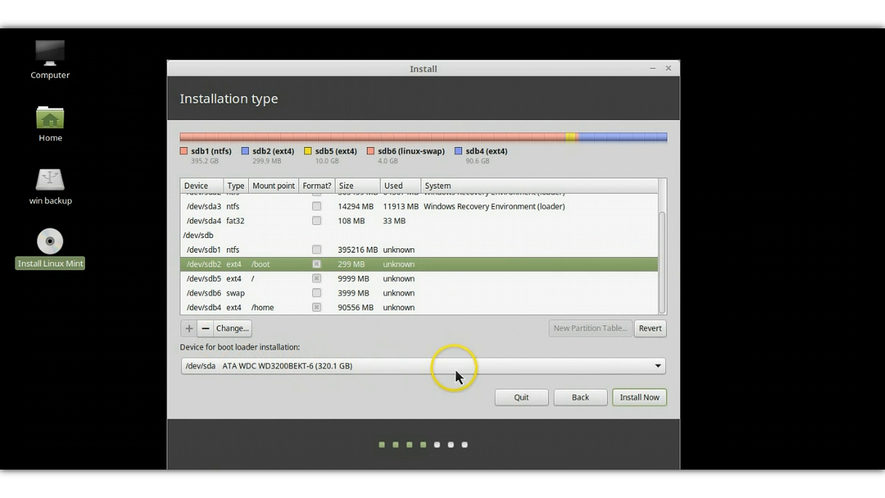
mouse_move(664, 376)
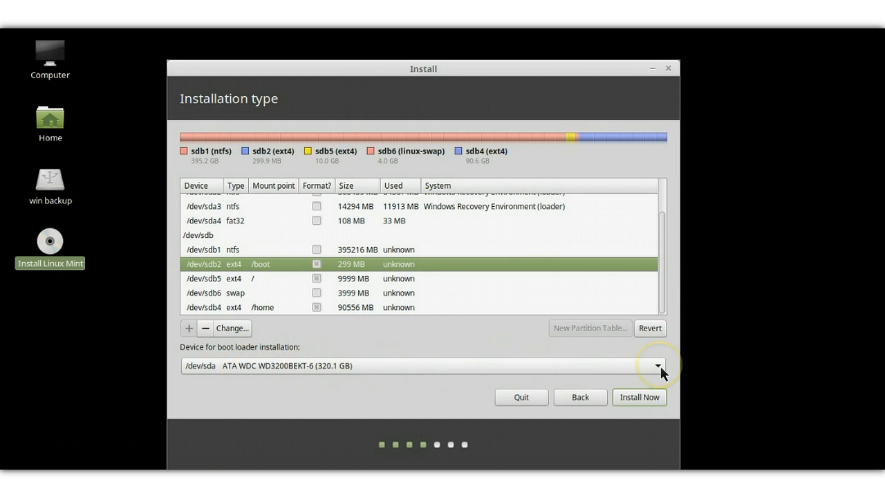
Set the boot loader installation device to /dev/sdb2.
left_click(658, 367)
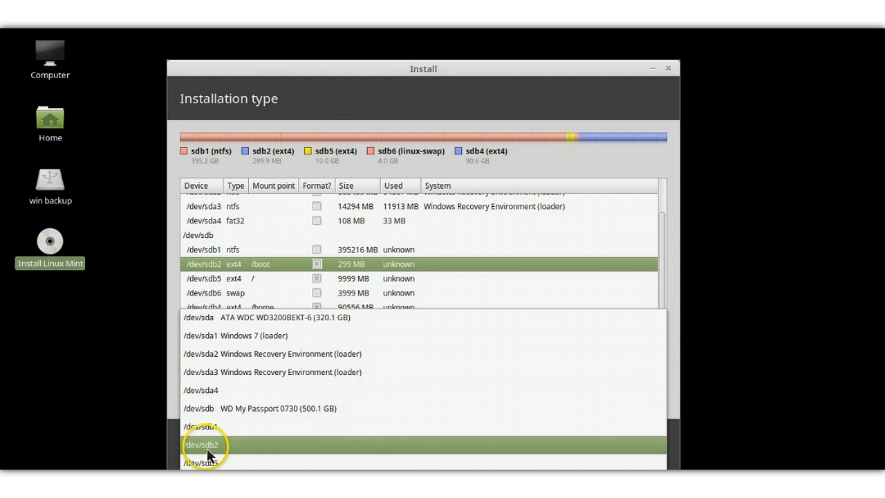
left_click(201, 445)
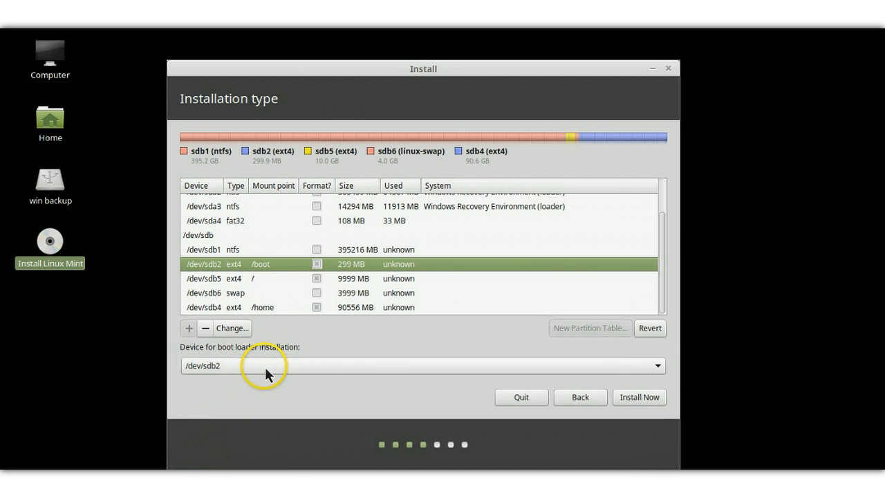
mouse_move(320, 340)
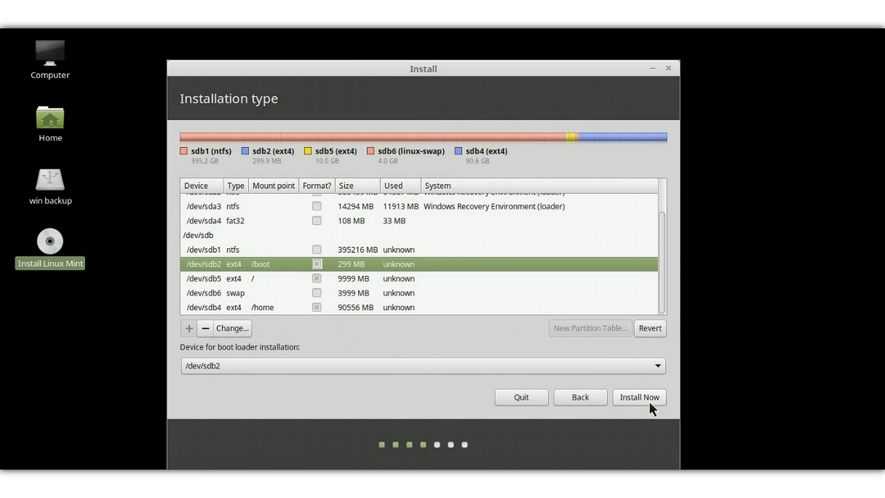
Install Now and confirm writing the partition changes to sdb.
left_click(638, 397)
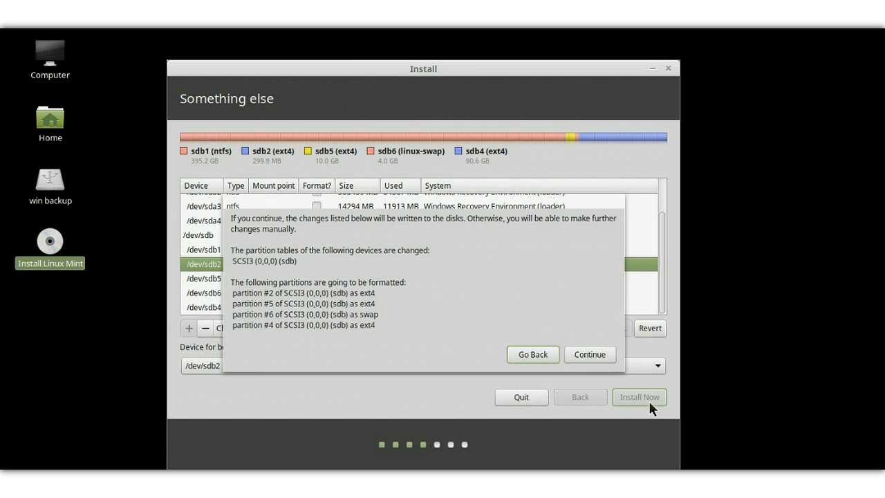
left_click(639, 396)
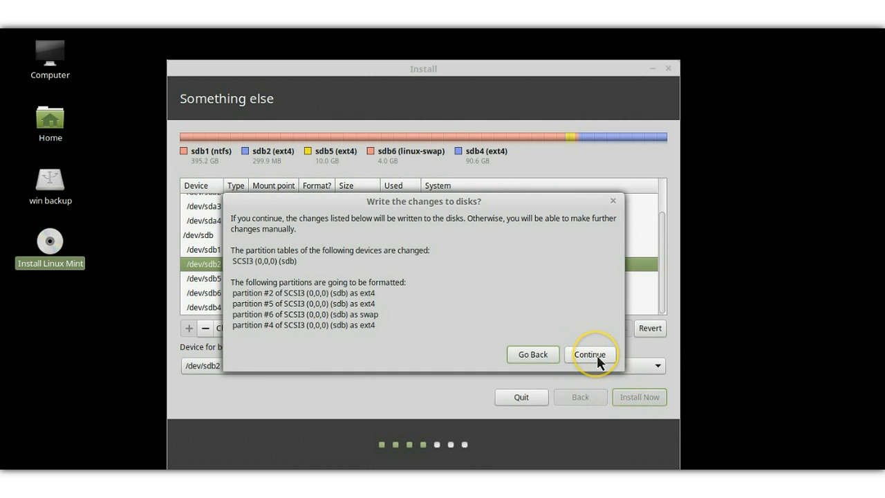
left_click(591, 354)
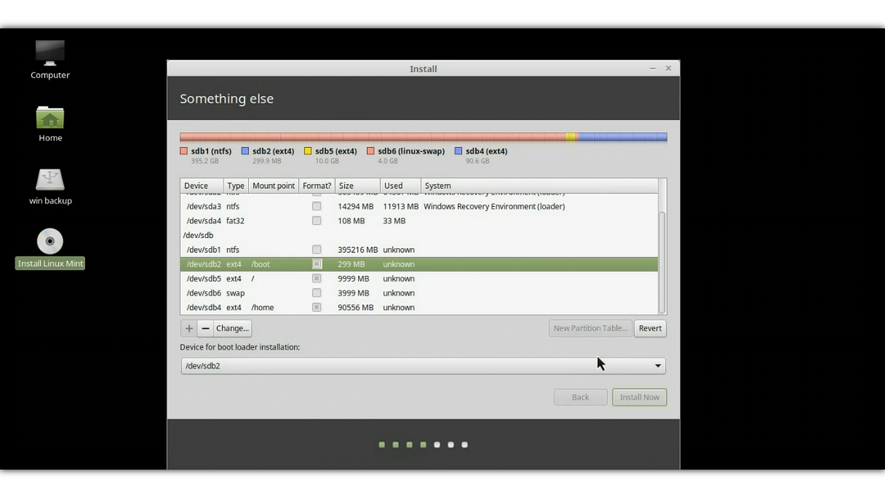
Reach the 'Failed to unmount partitions' warning for /media/mint/win.backupbackup.
left_click(638, 397)
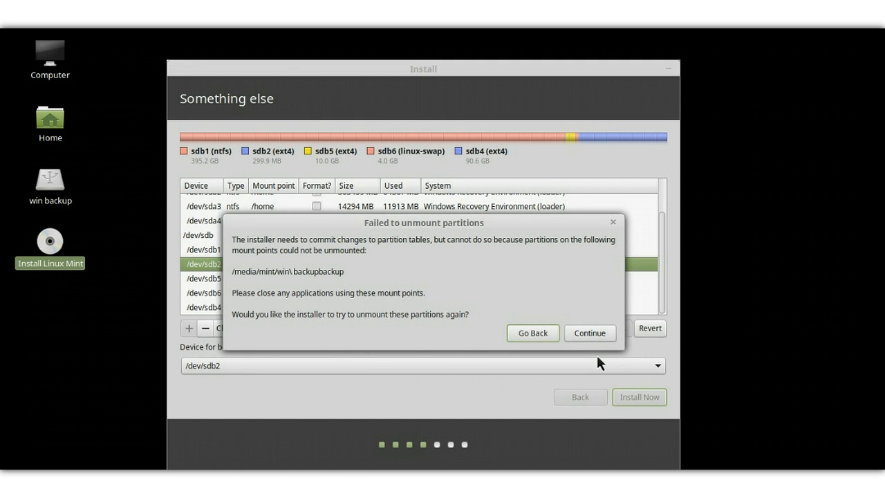
mouse_move(387, 244)
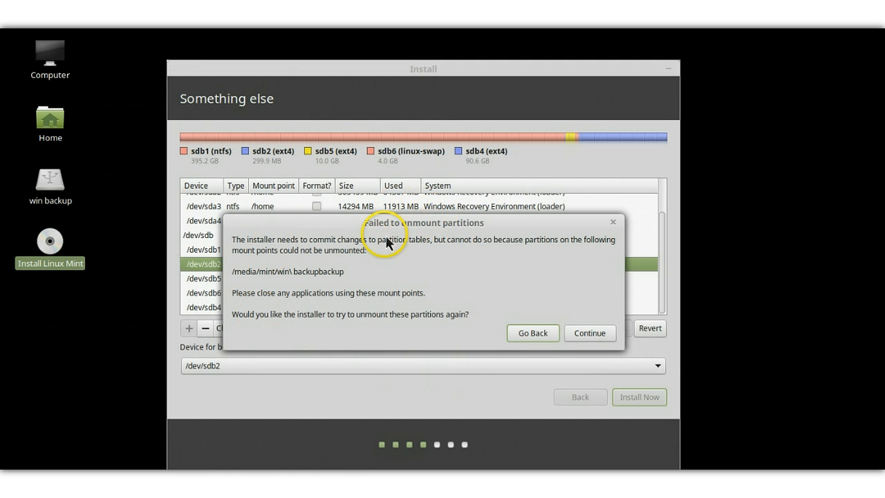
mouse_move(118, 379)
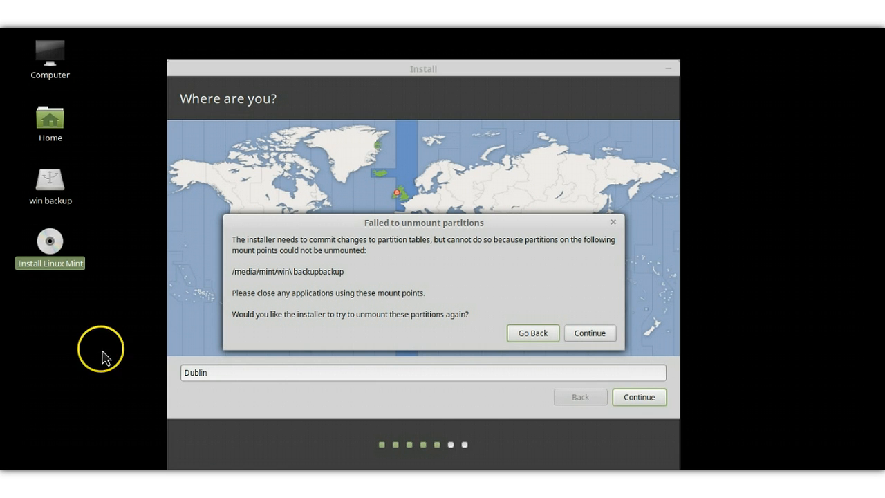
mouse_move(506, 157)
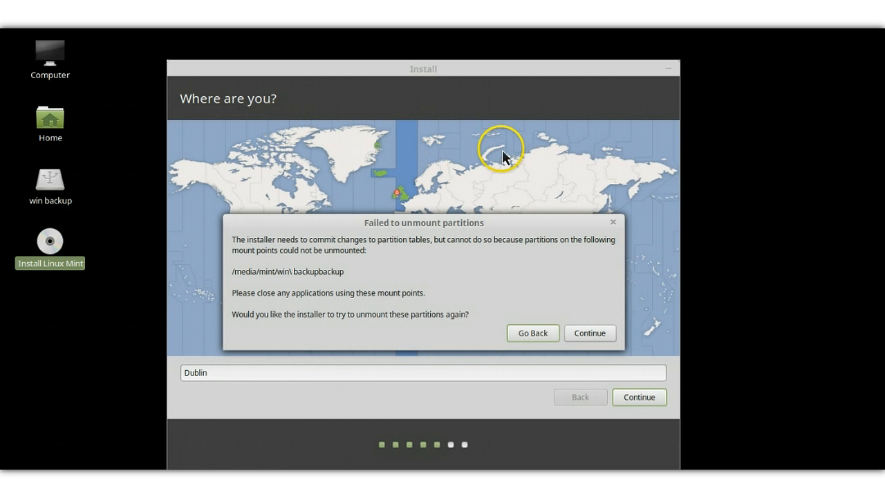
mouse_move(533, 163)
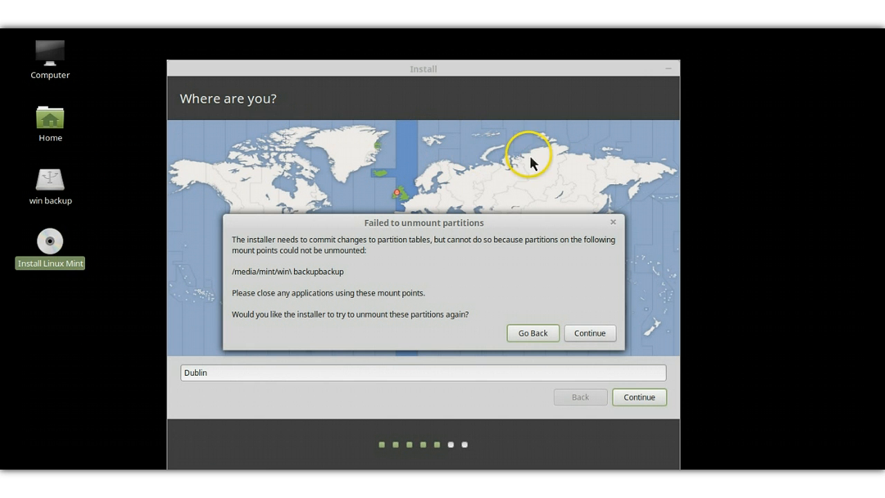
mouse_move(464, 186)
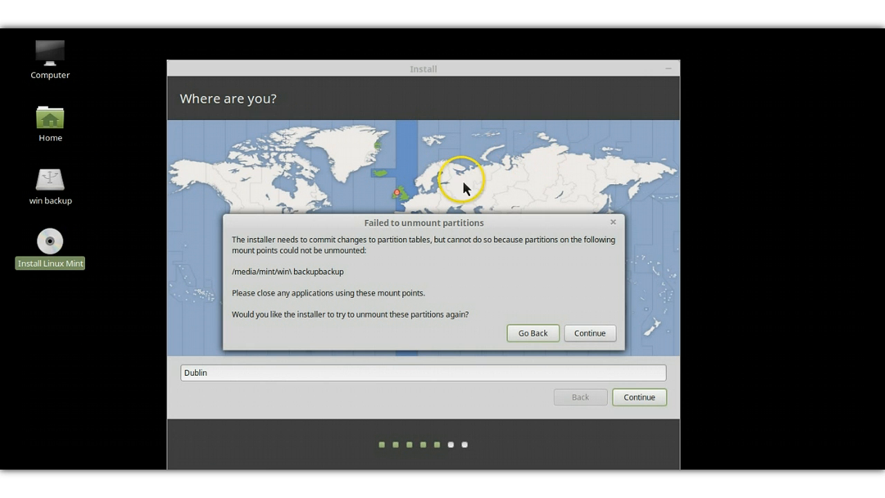
mouse_move(474, 186)
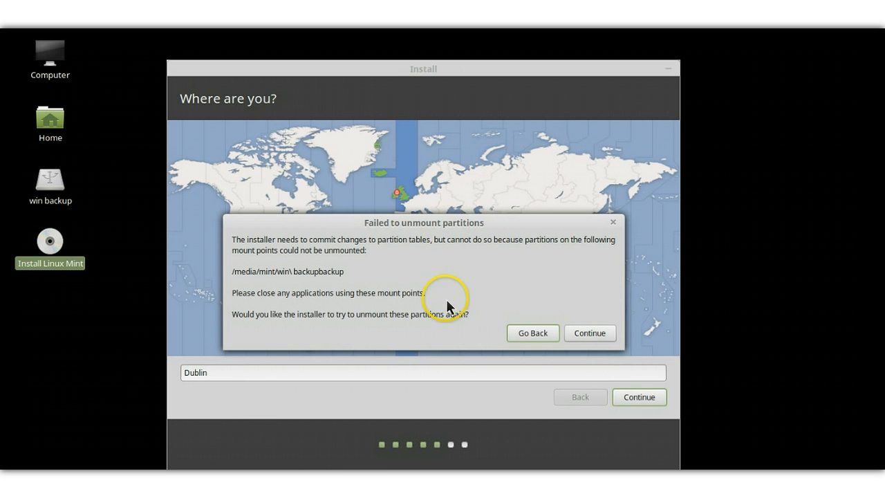
mouse_move(502, 273)
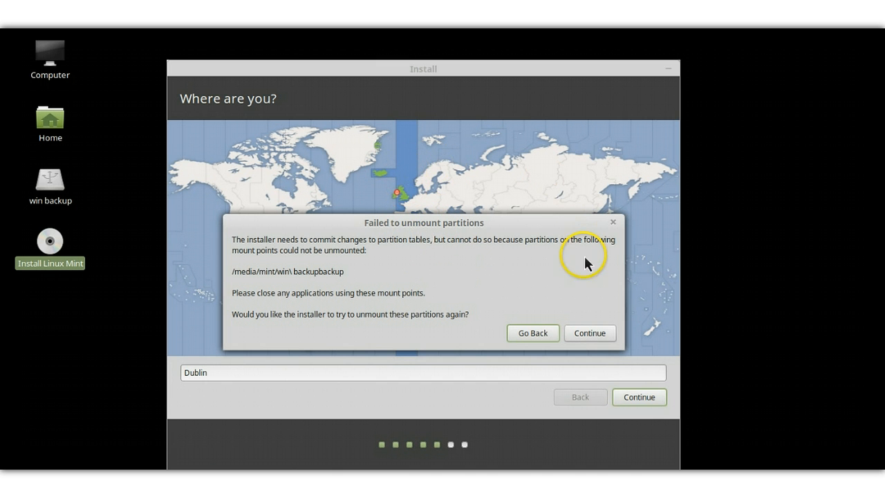
mouse_move(429, 167)
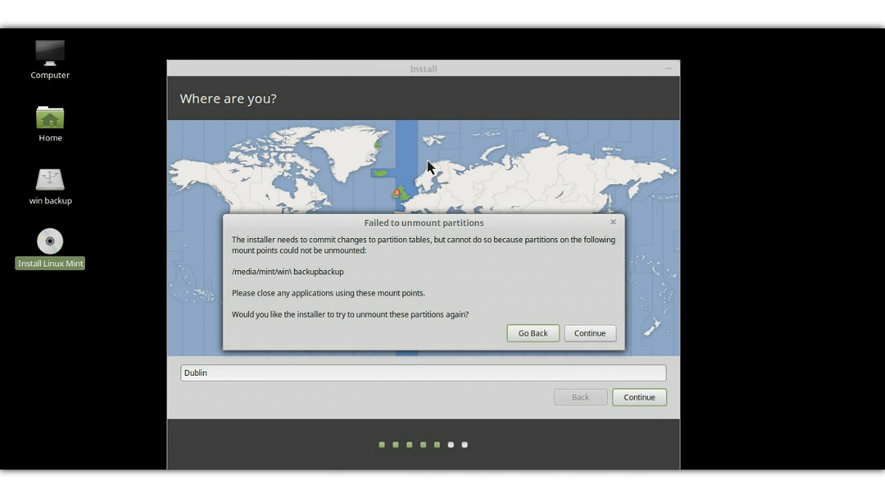